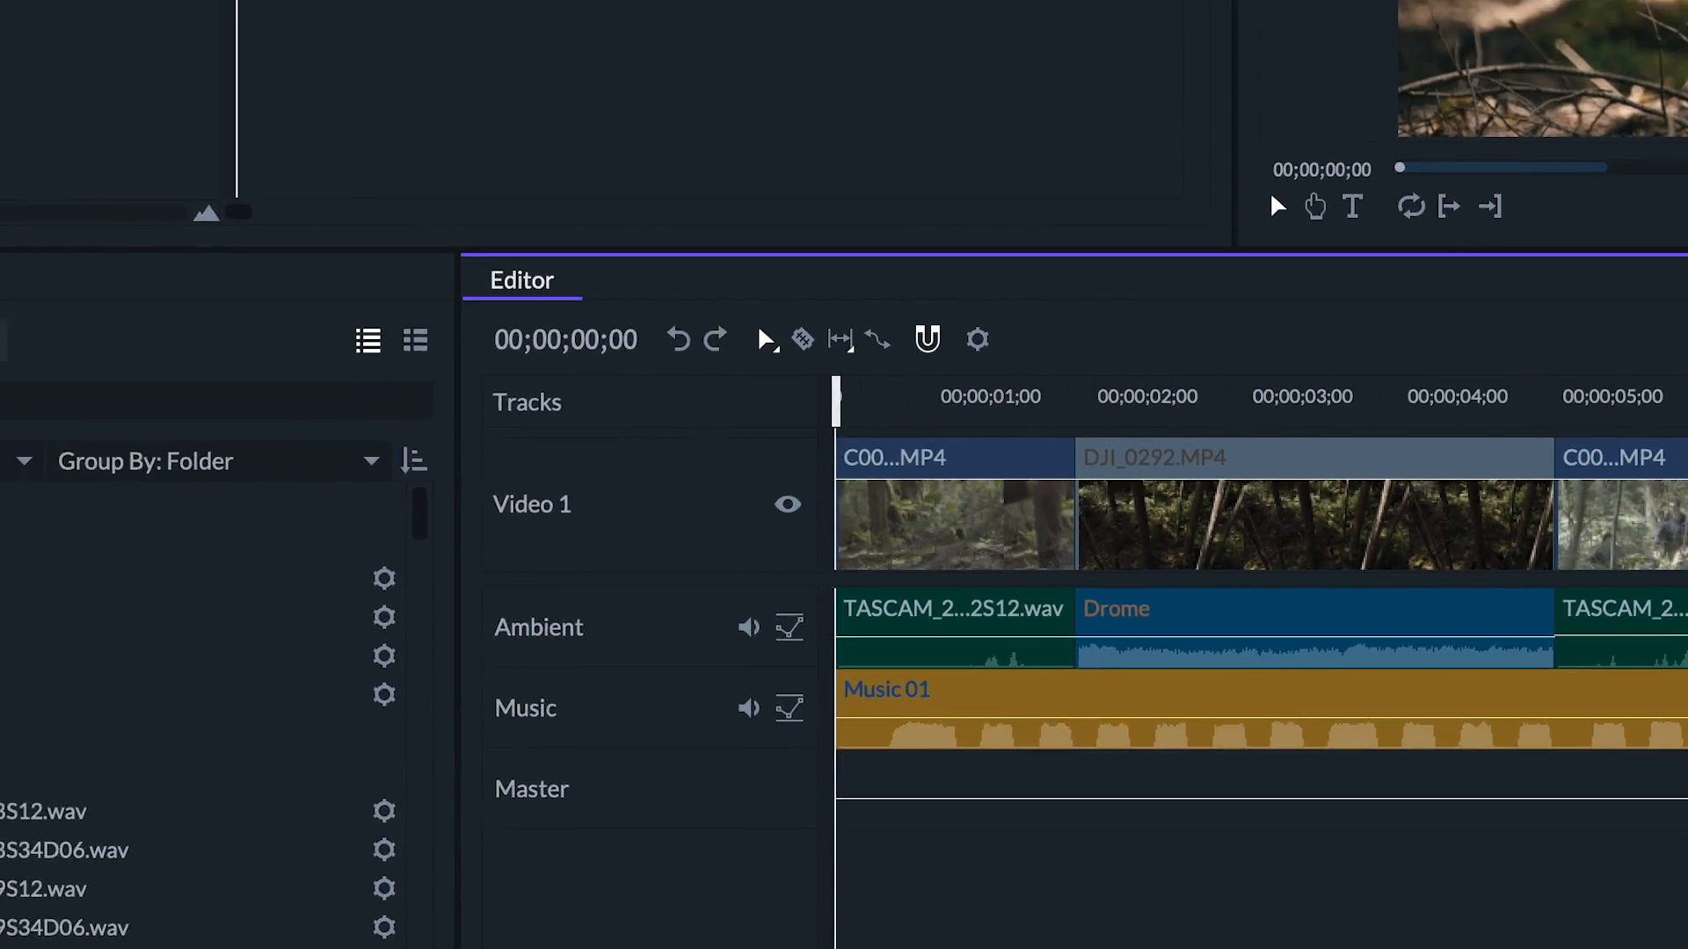
Step: In the Audio Mixer, raise Ambient gain to 5.0 and lower Music to -12.0
click(234, 74)
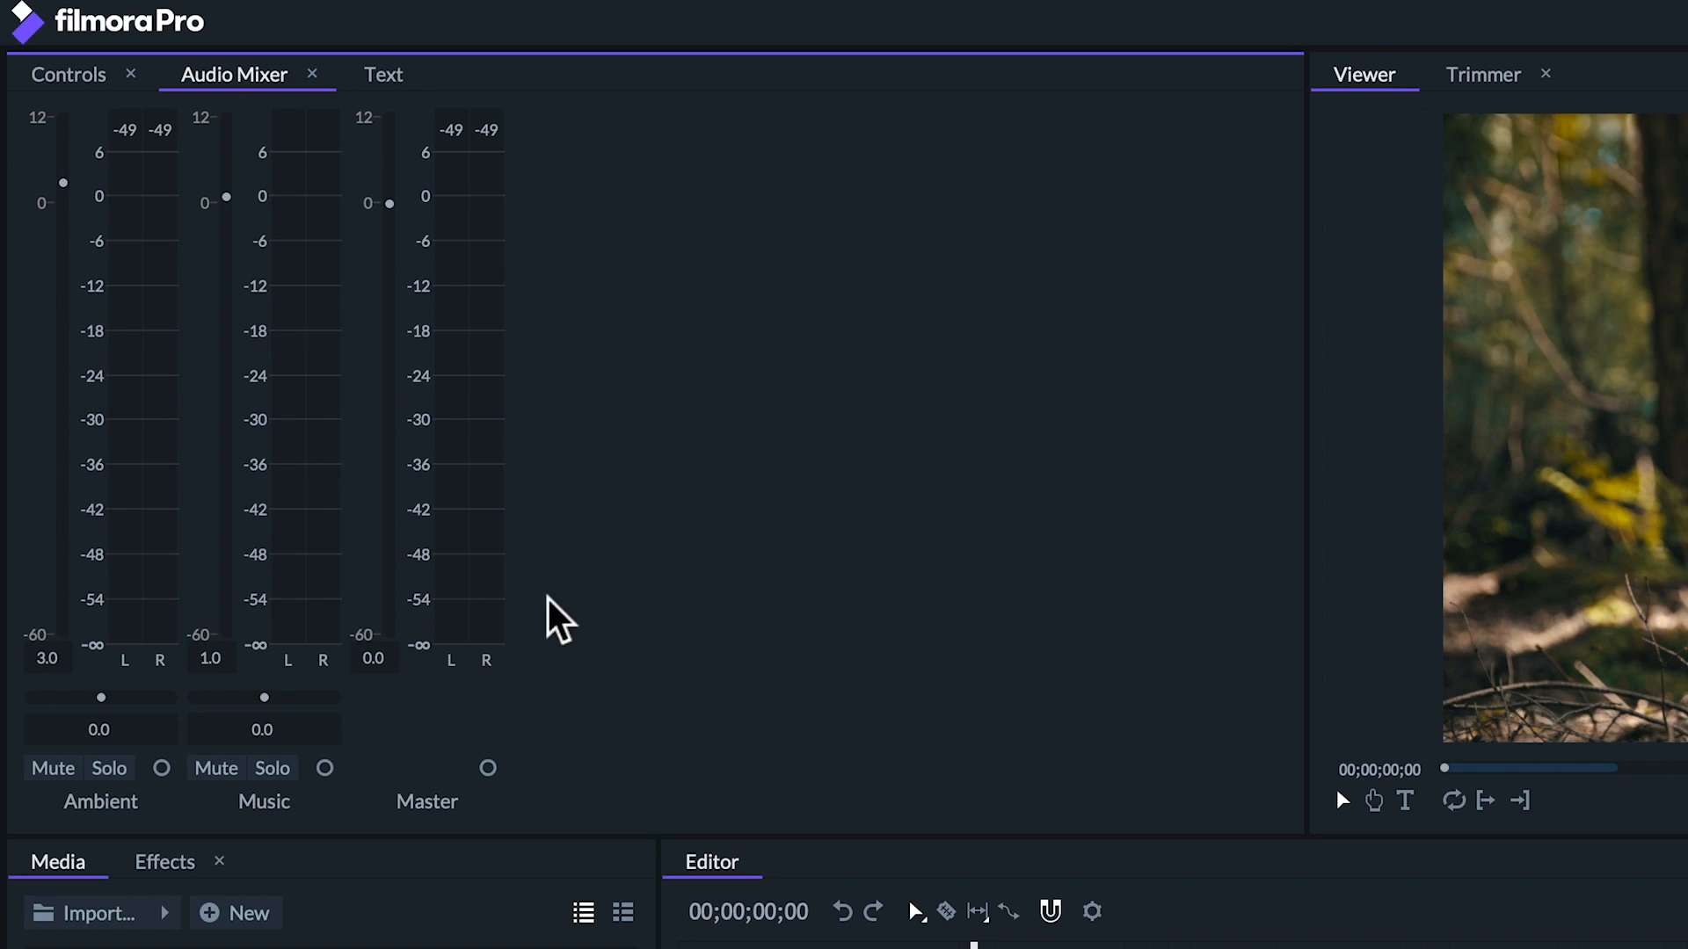
drag(226, 199, 226, 215)
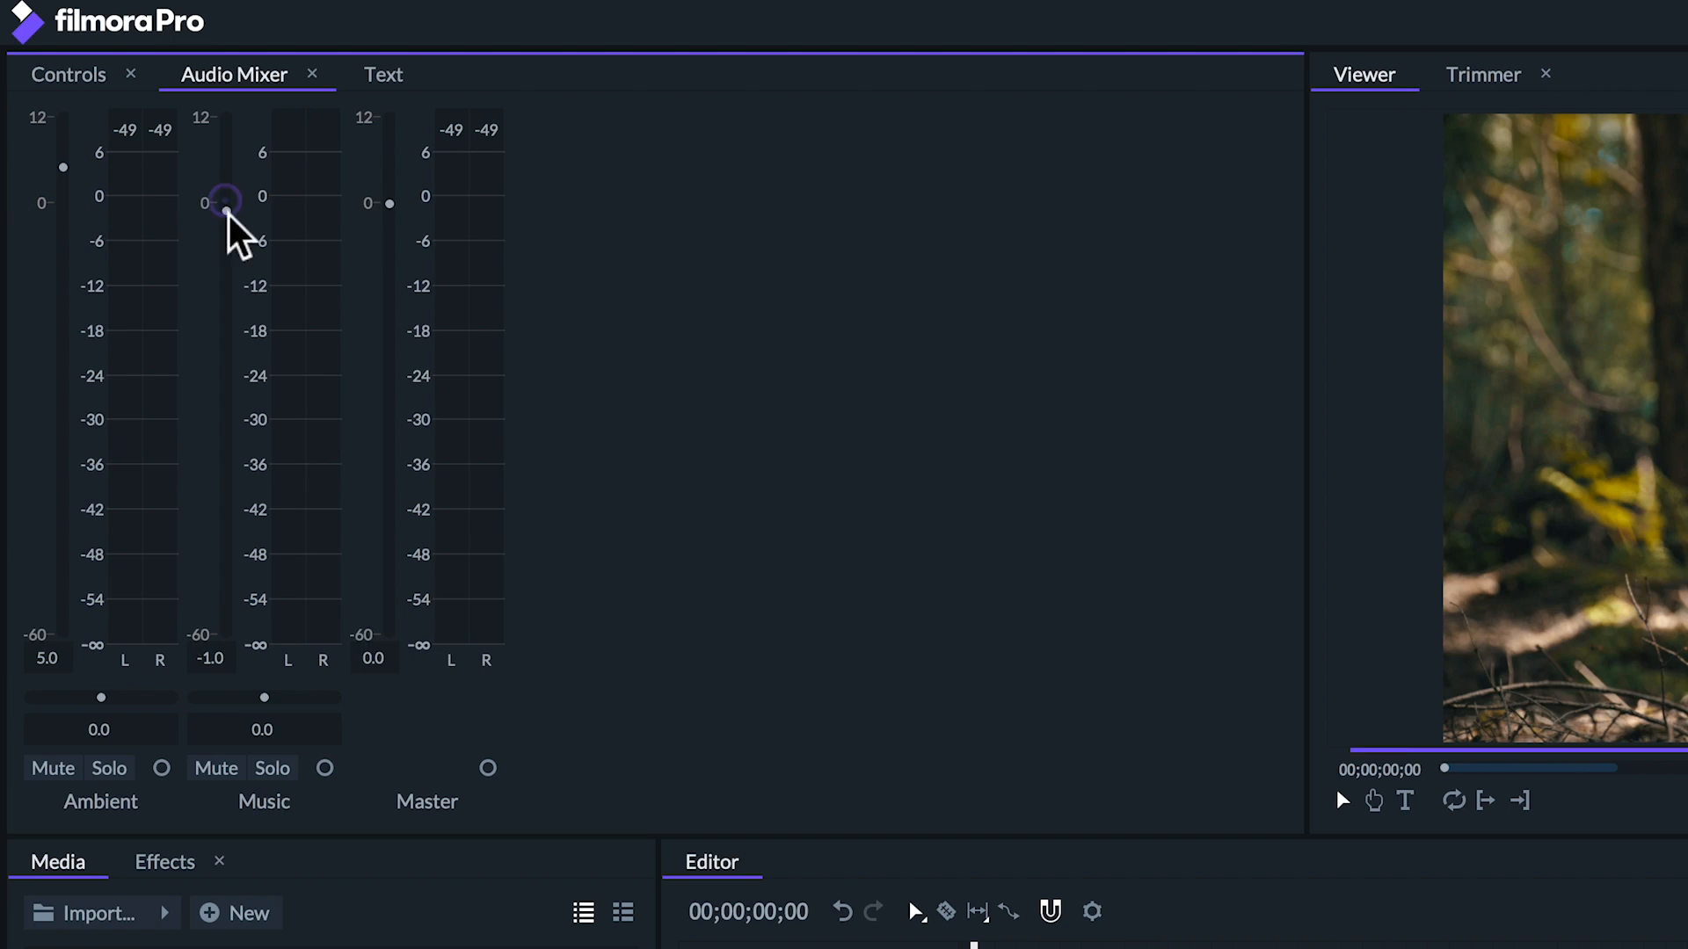
drag(225, 207, 225, 289)
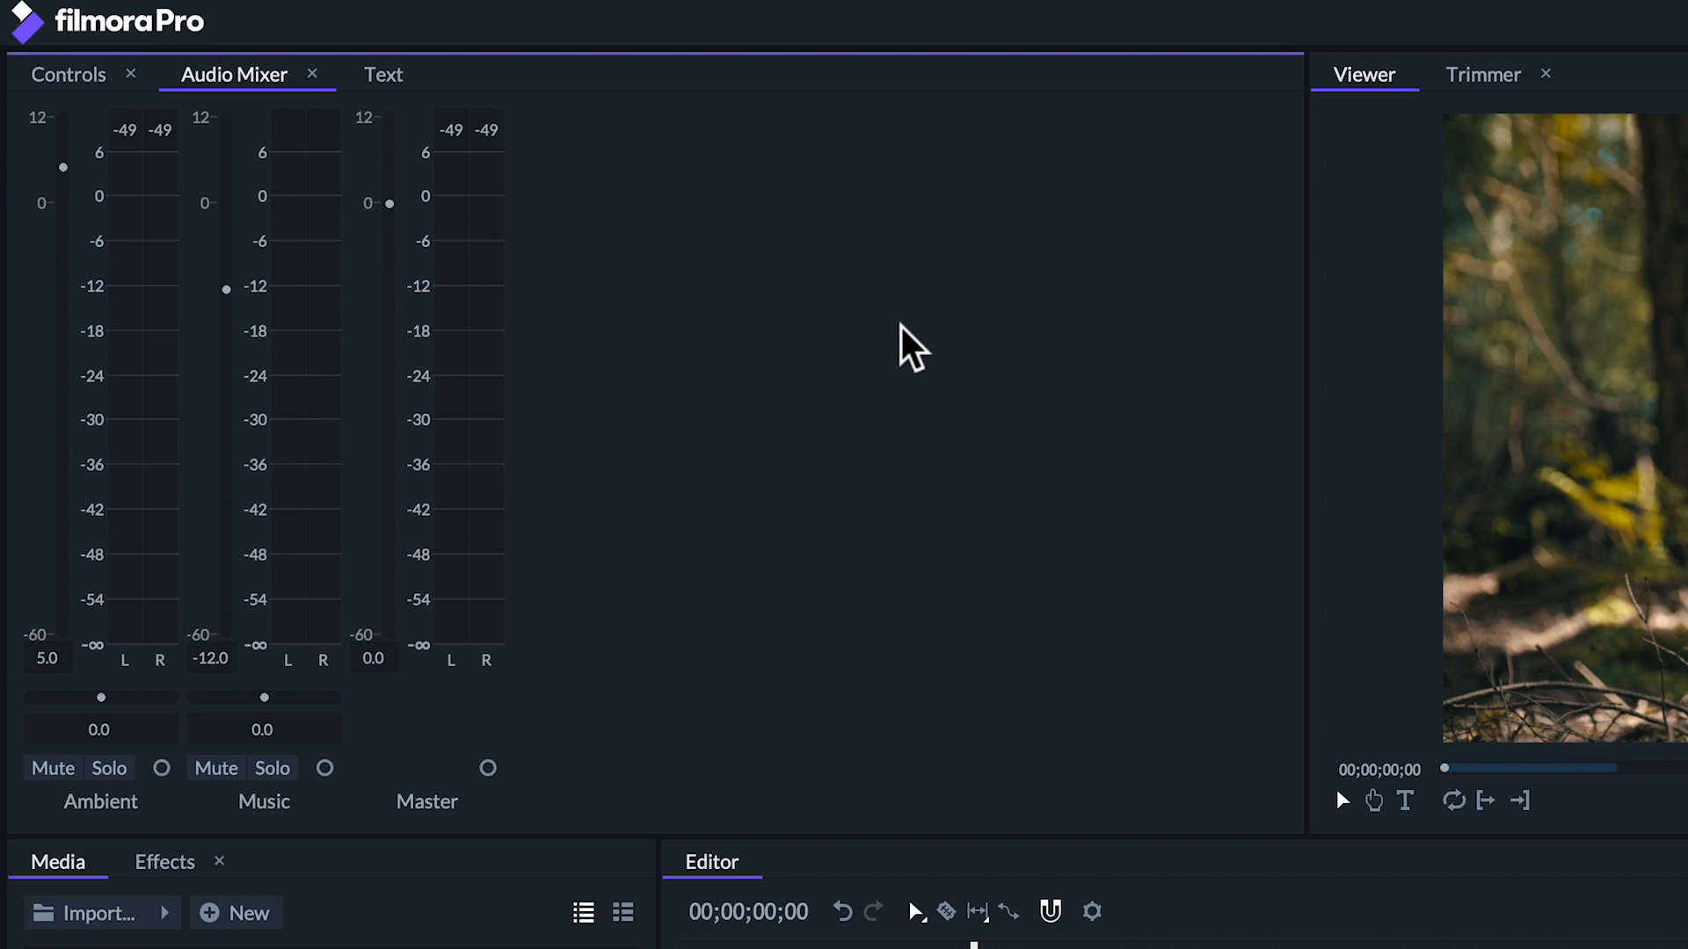
mouse_move(797, 393)
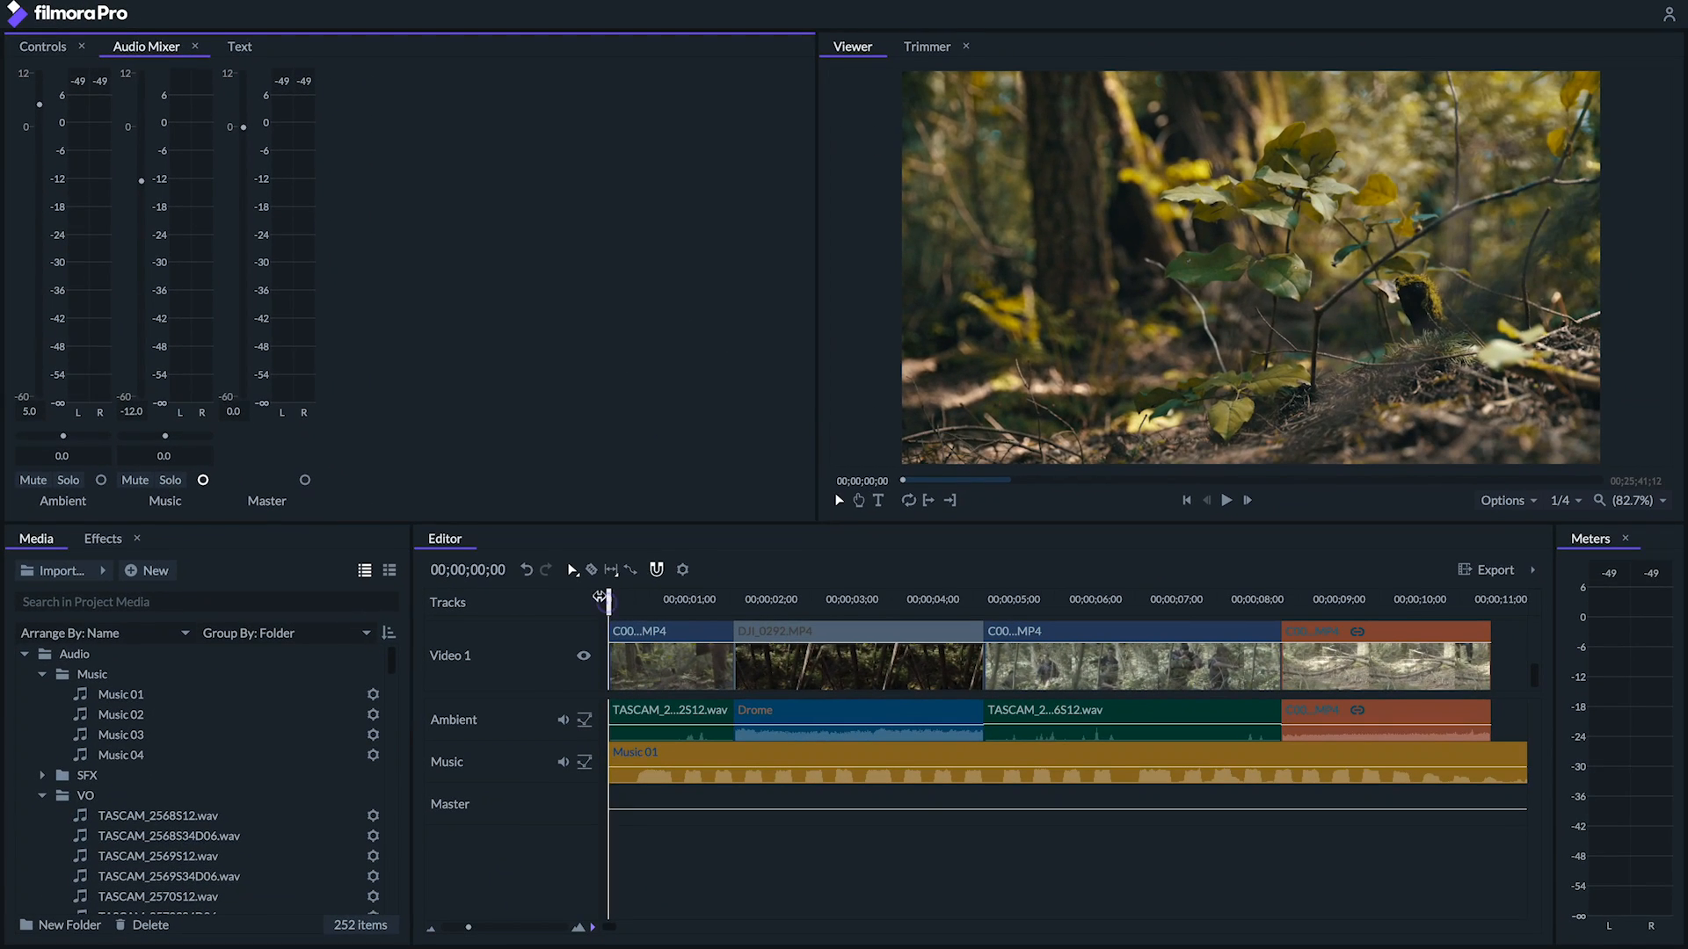
Step: Show Music track gain keyframes, set Audio Size to Large, and add gain keyframes
click(1224, 499)
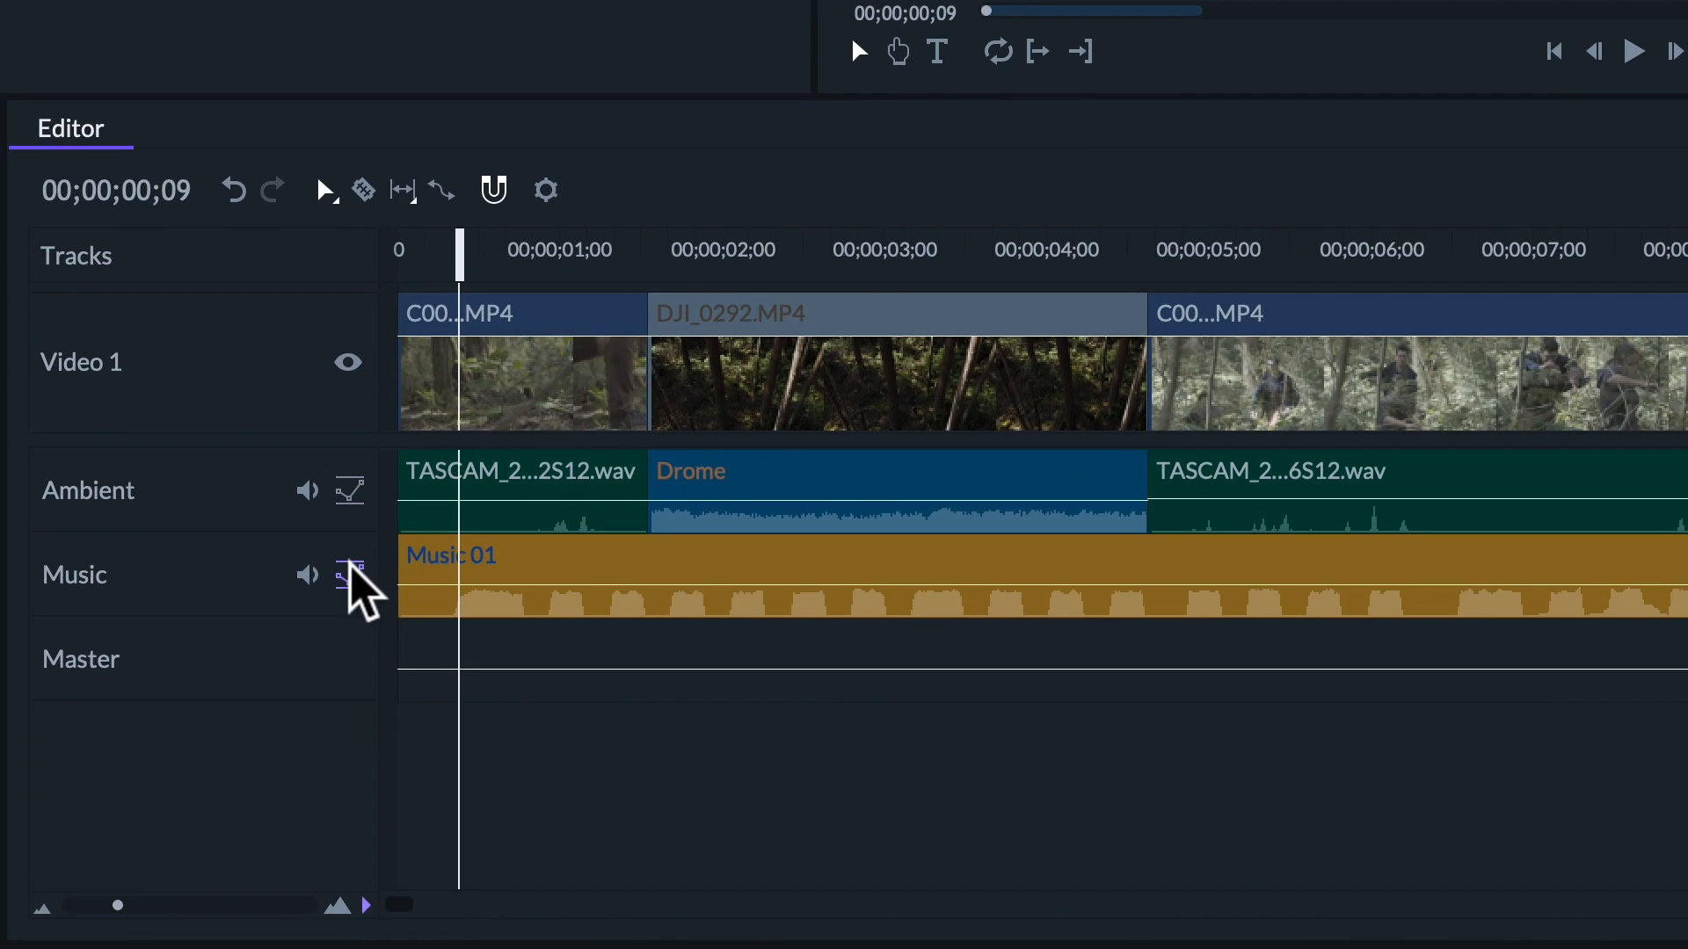
click(349, 574)
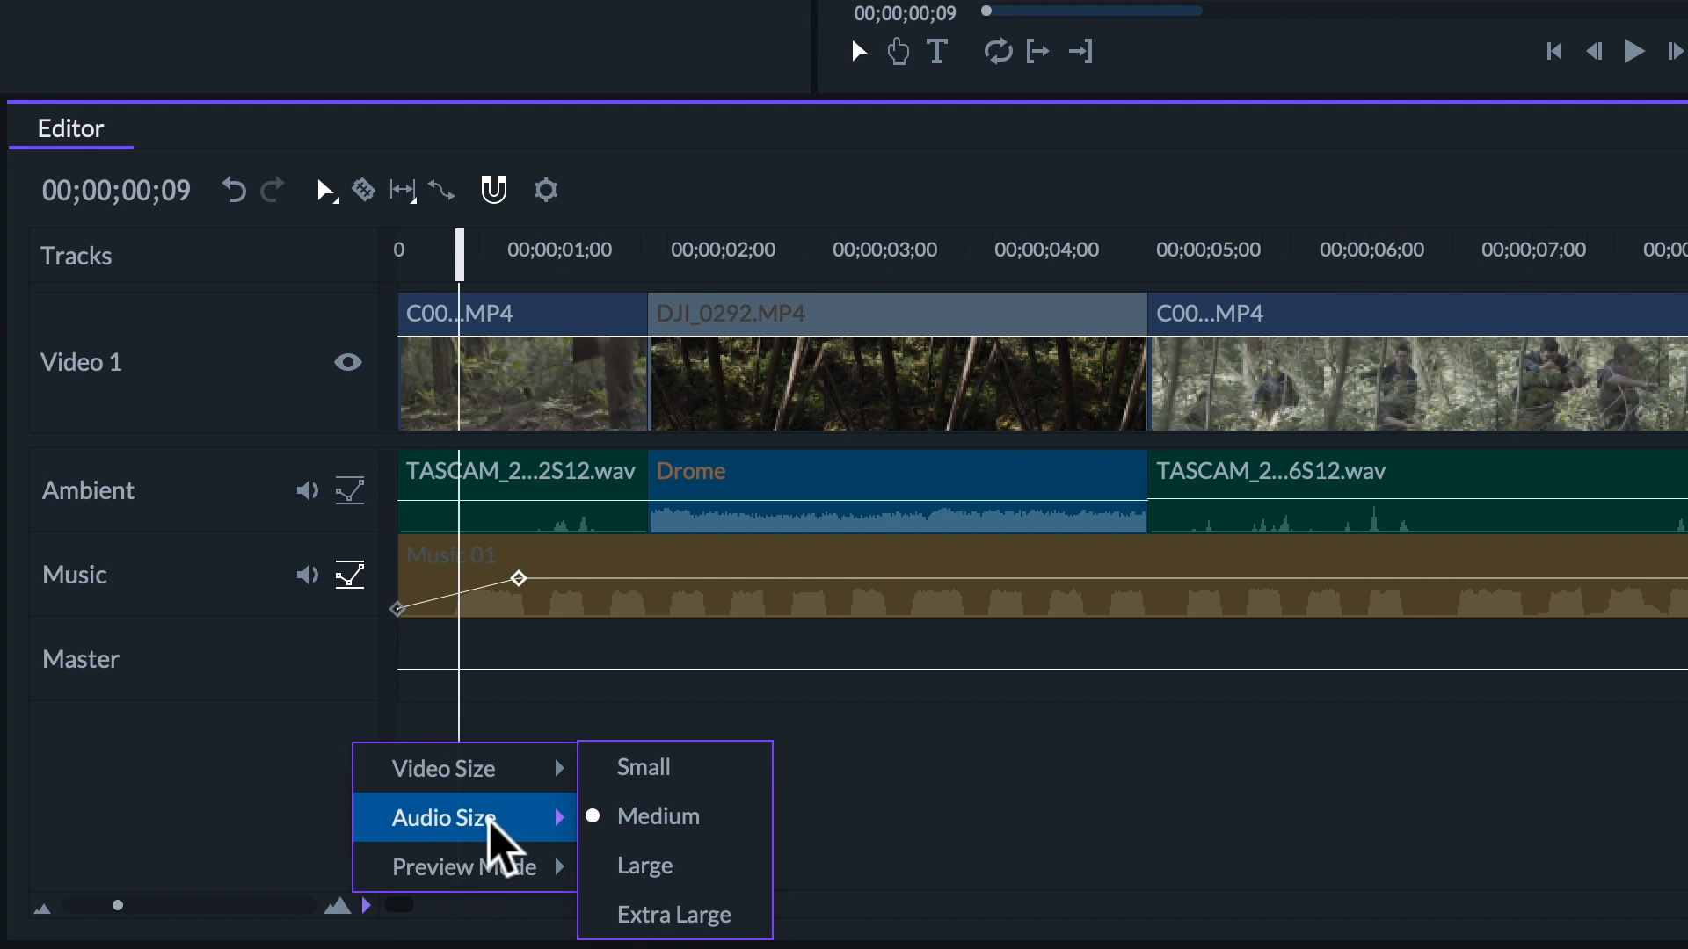
click(644, 865)
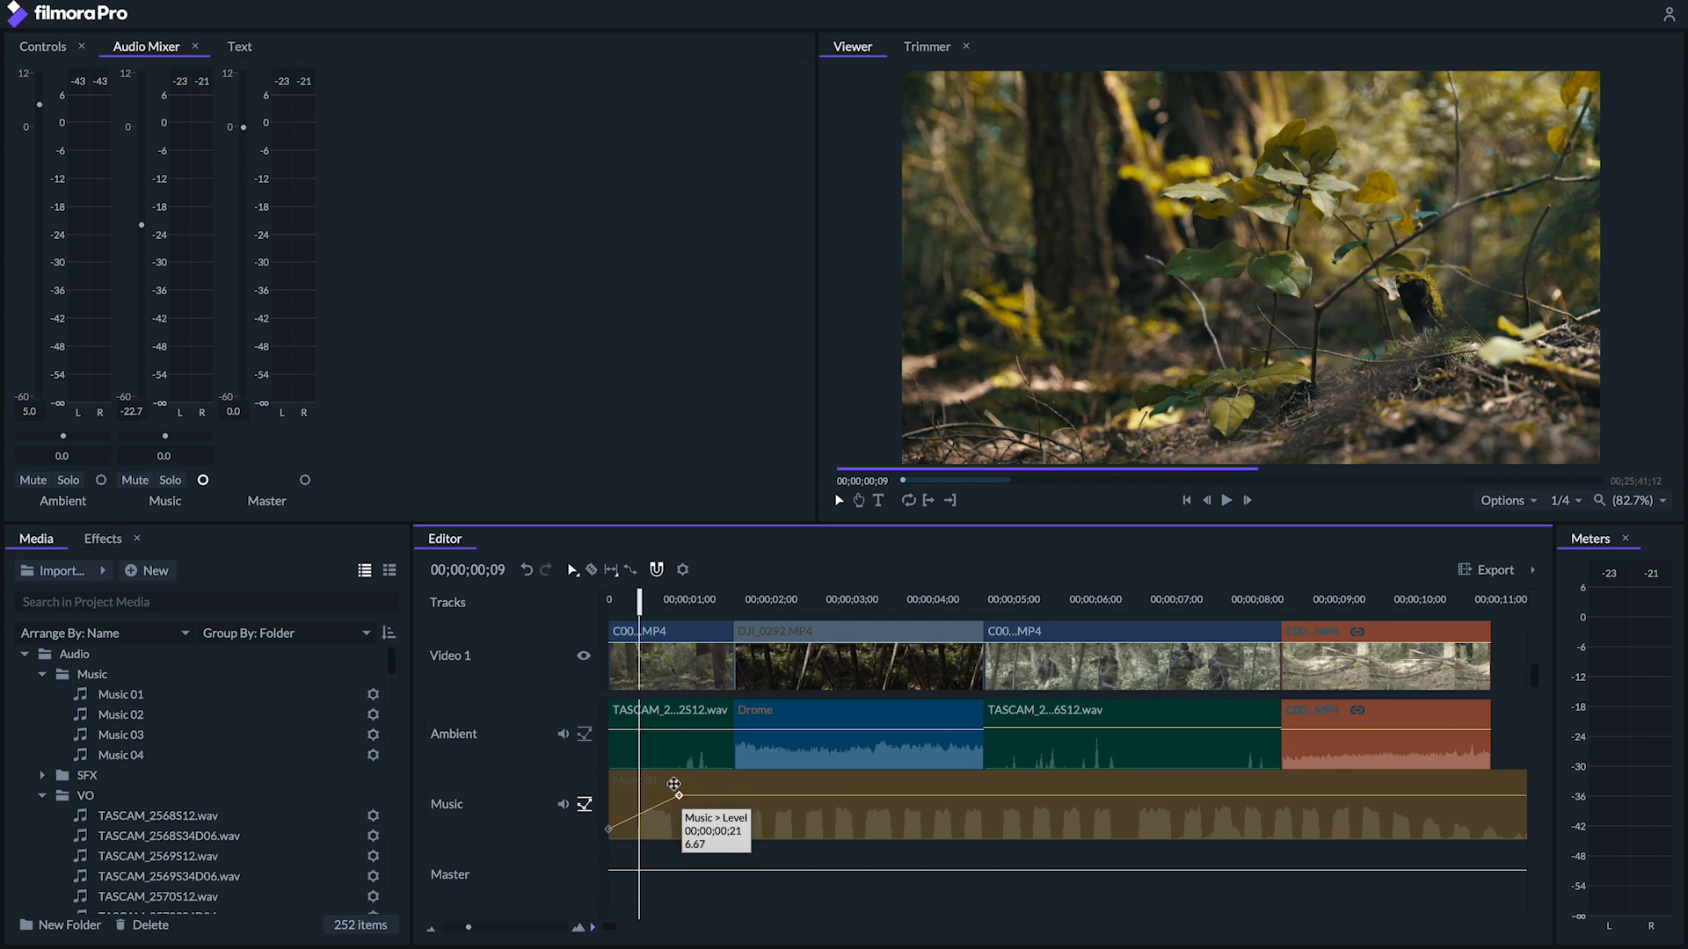
right_click(675, 783)
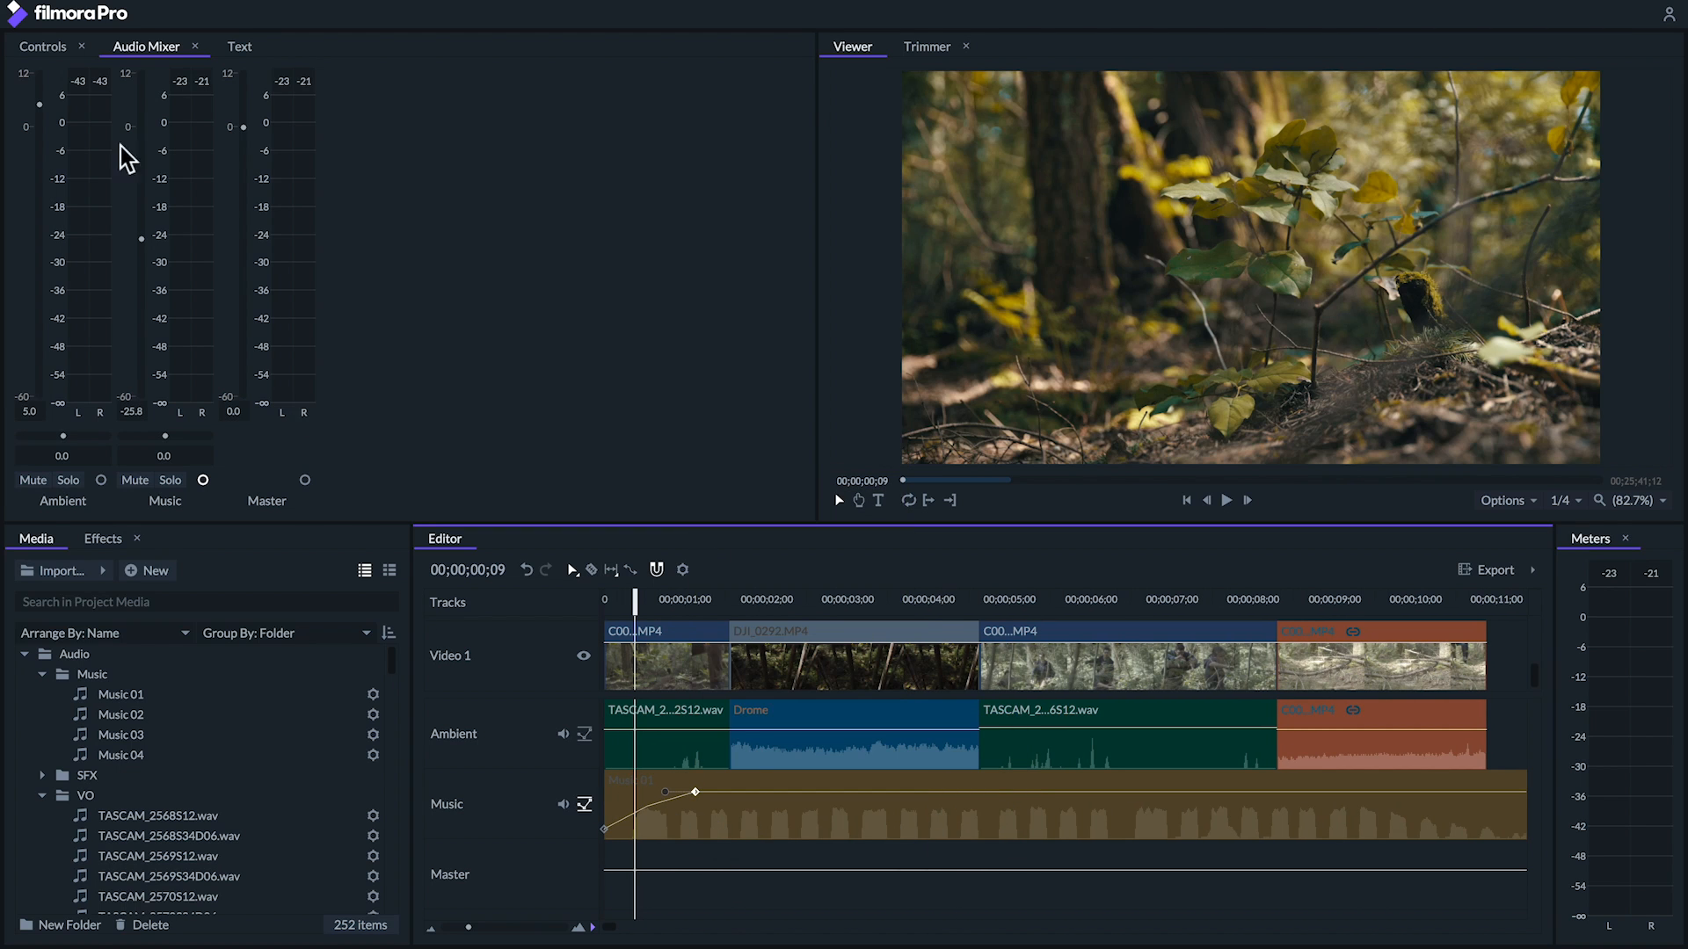
click(43, 47)
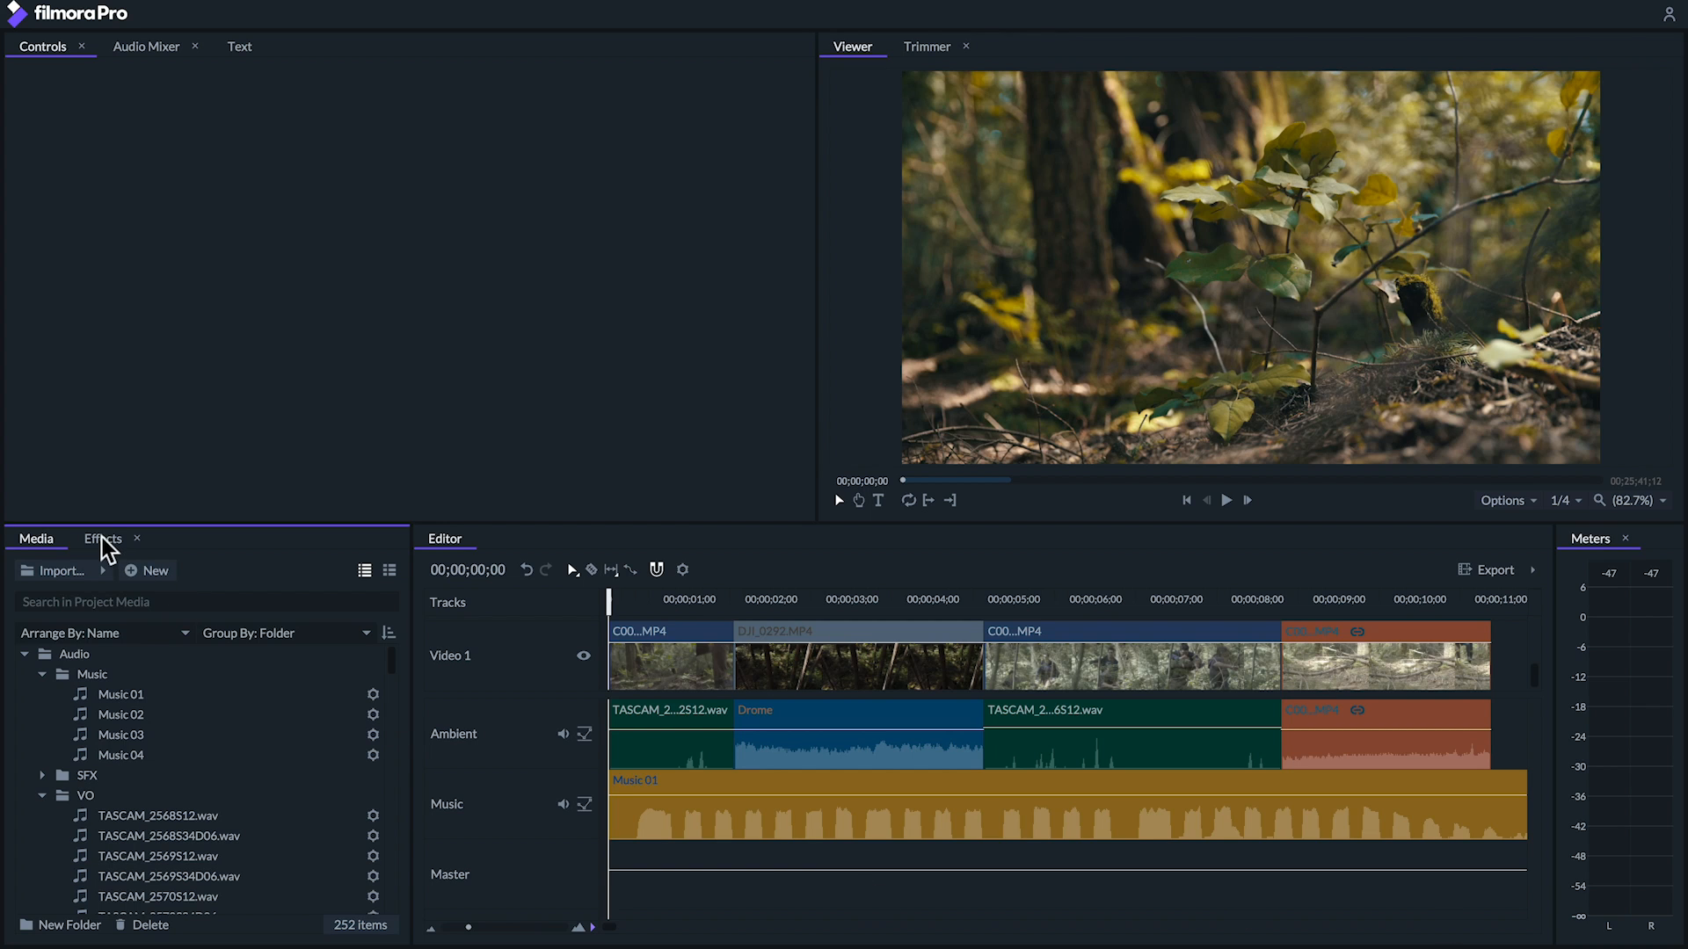
Step: Enable the Level stopwatch for TASCAM_2572S12.wav and add level keyframes dipping its volume
click(101, 538)
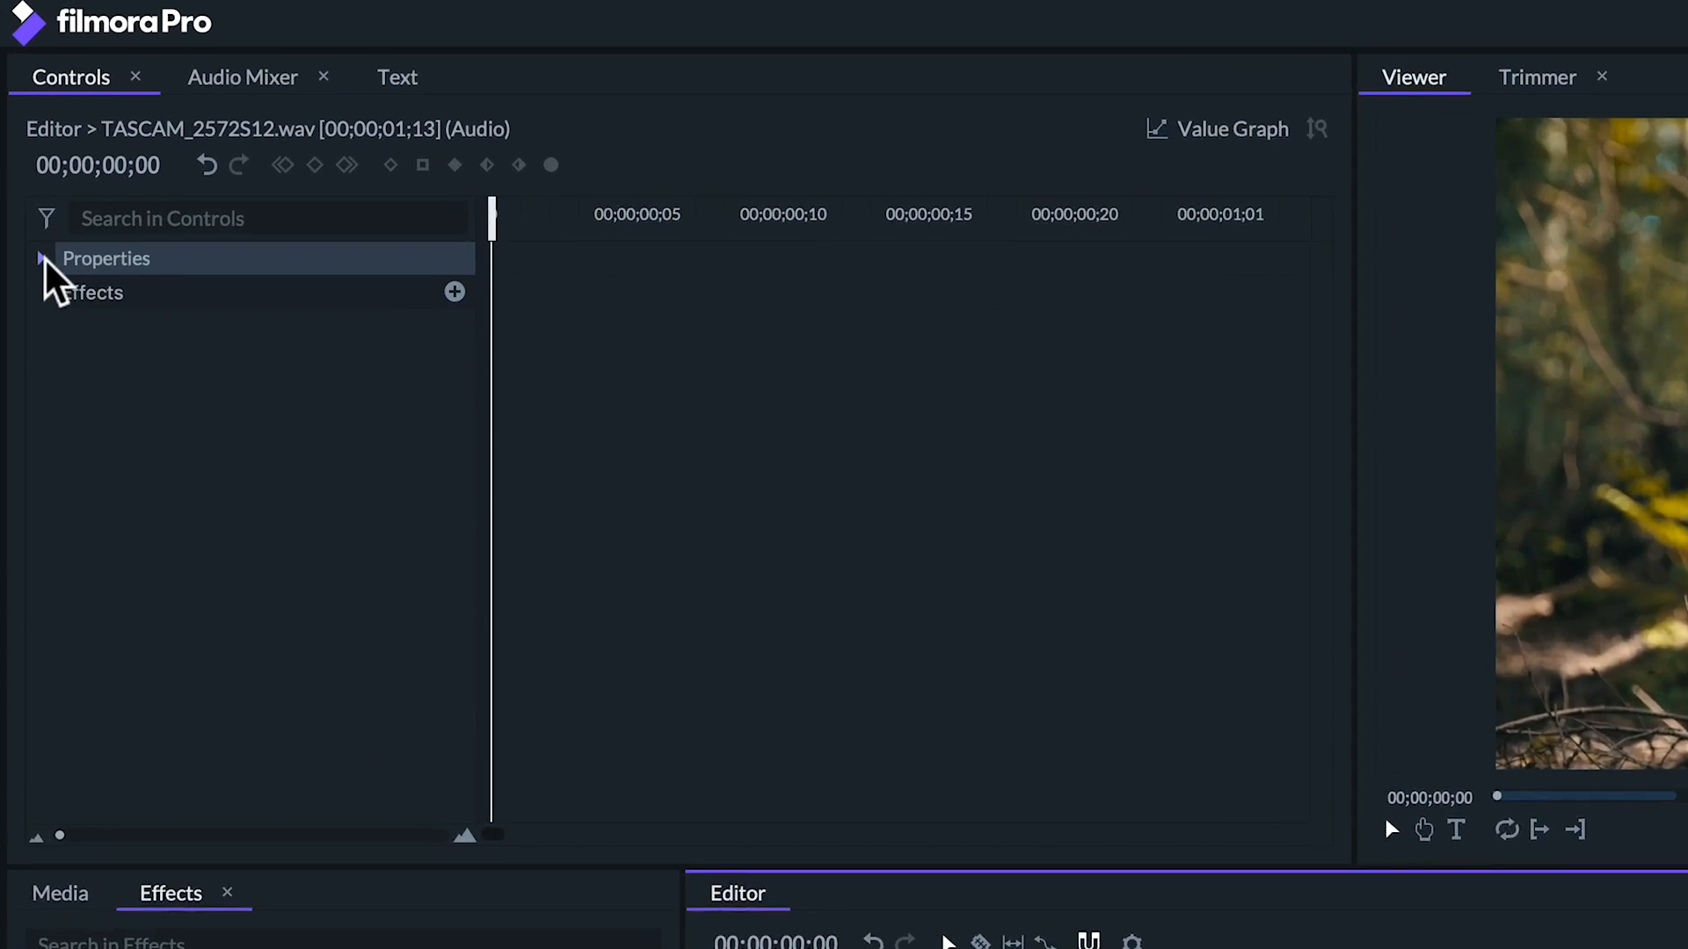
click(39, 258)
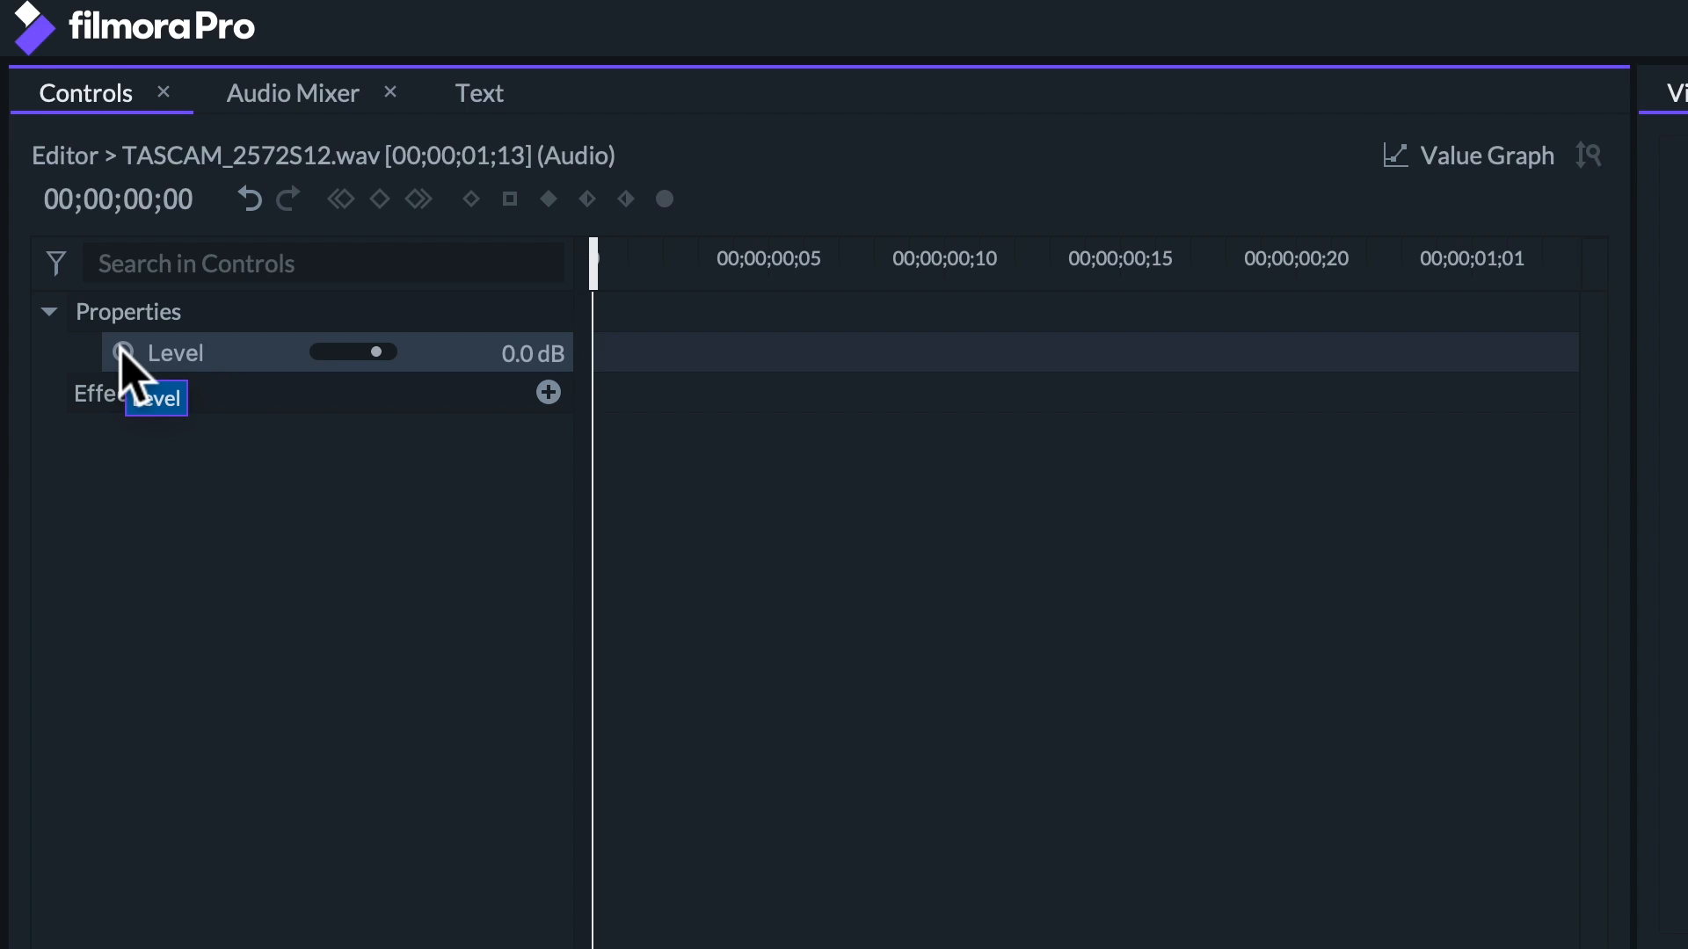
drag(592, 258, 733, 259)
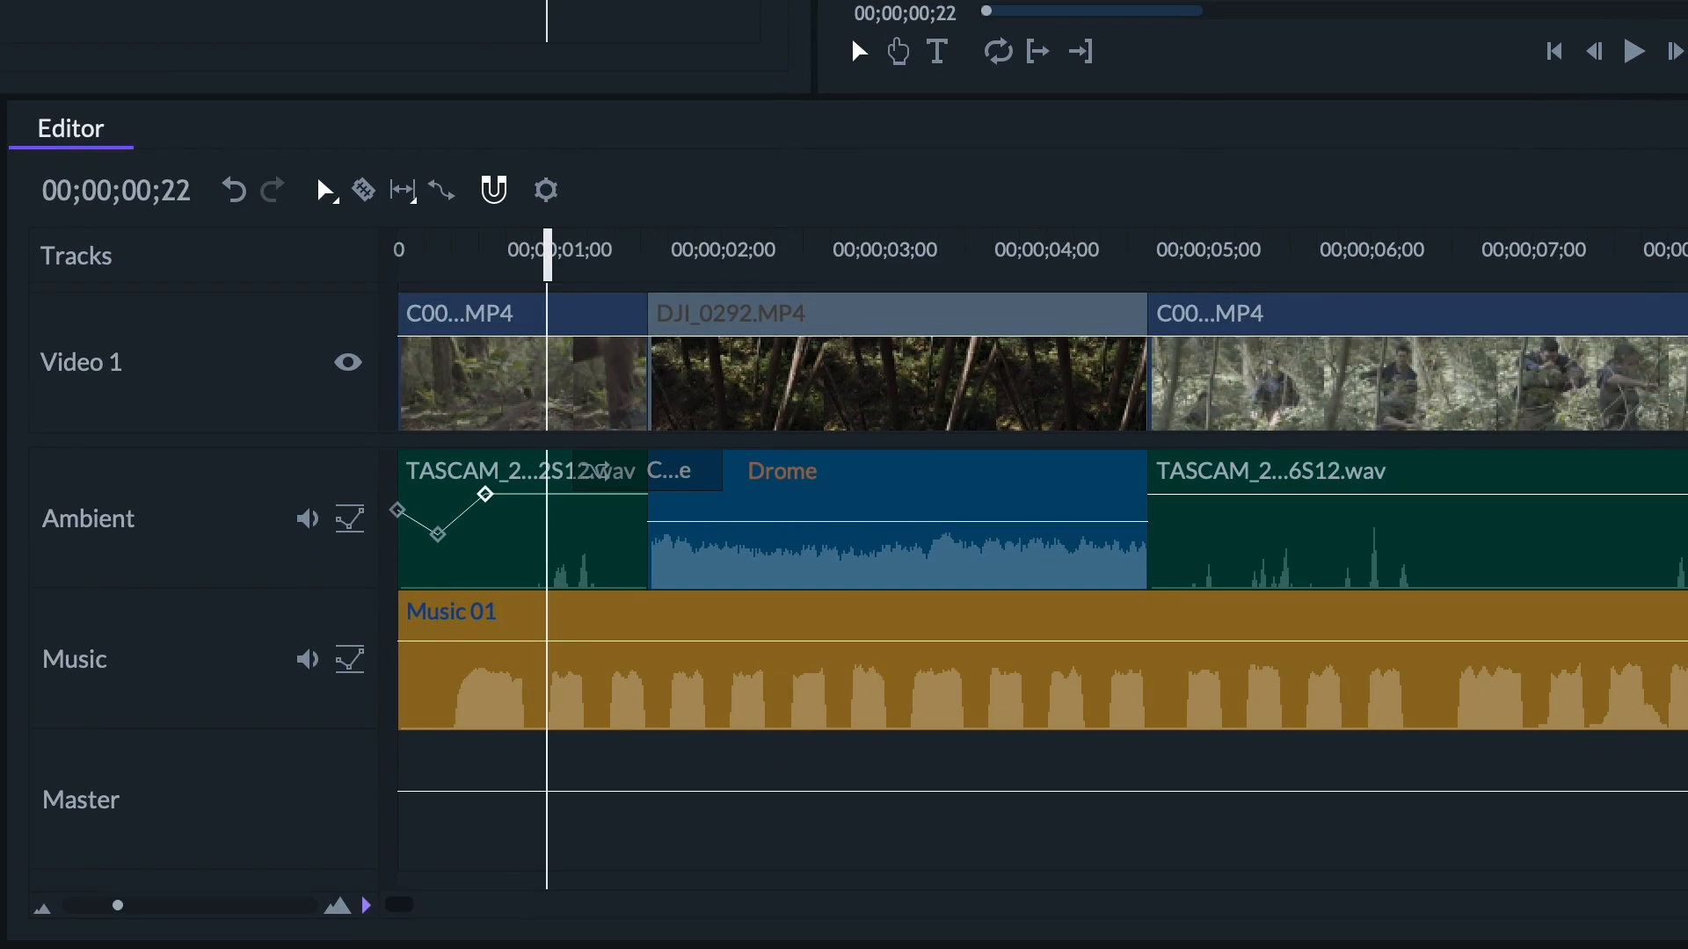
Step: Apply the Echo audio effect to the TASCAM_2572S12.wav Ambient clip
click(485, 496)
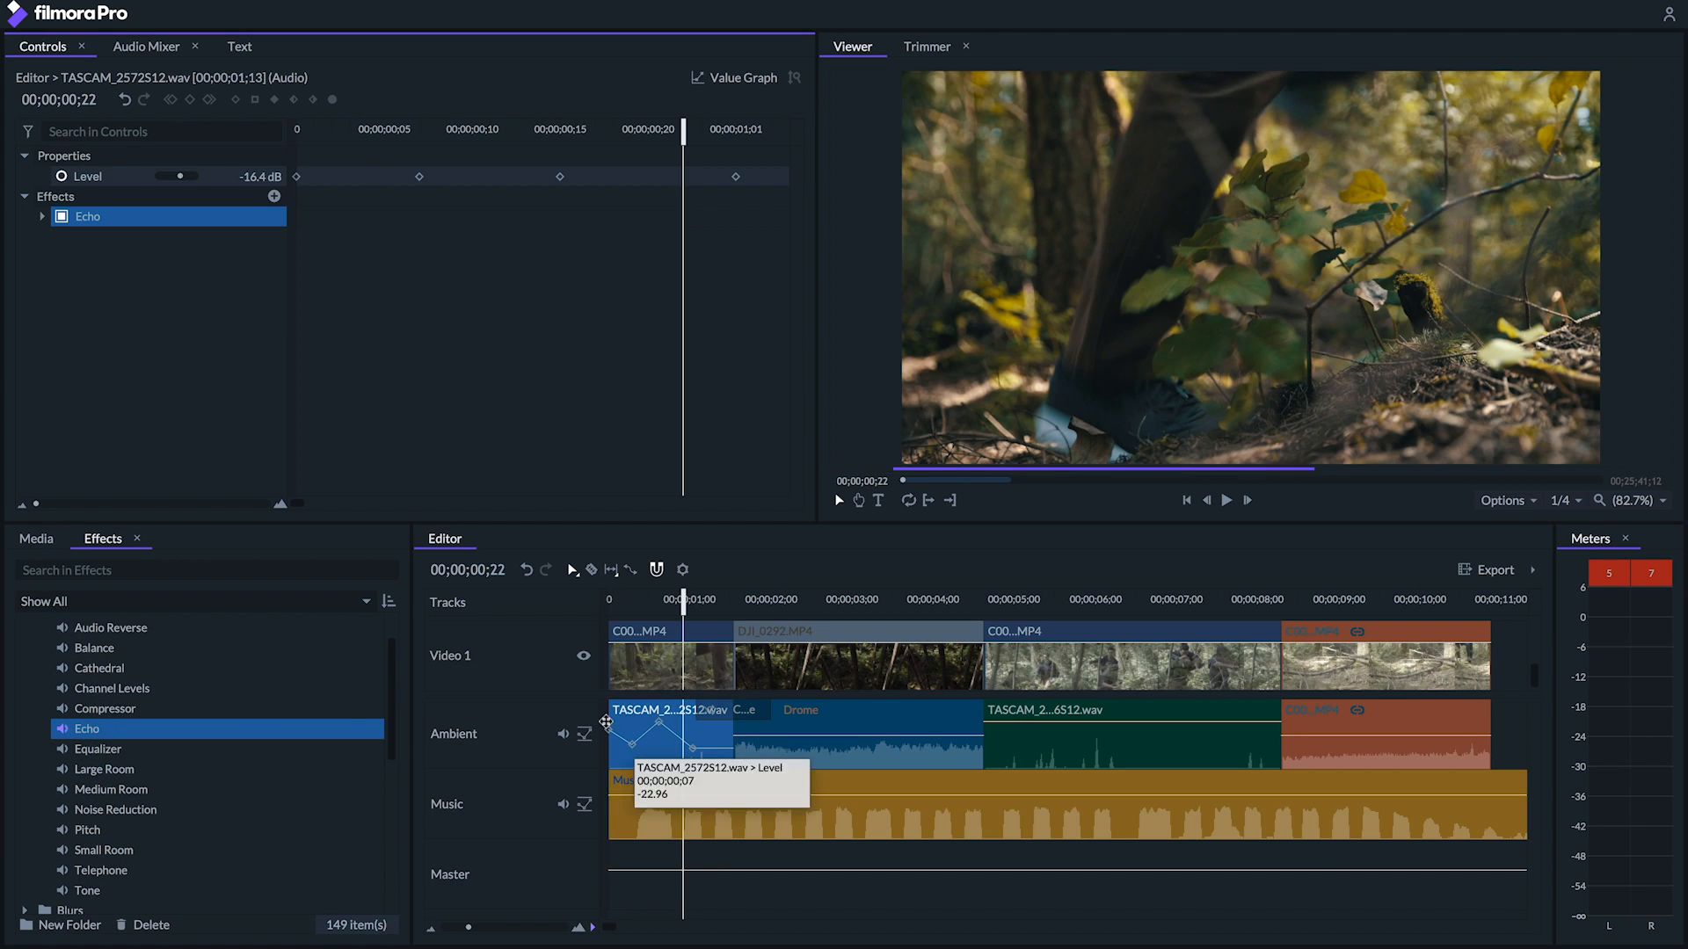
click(41, 216)
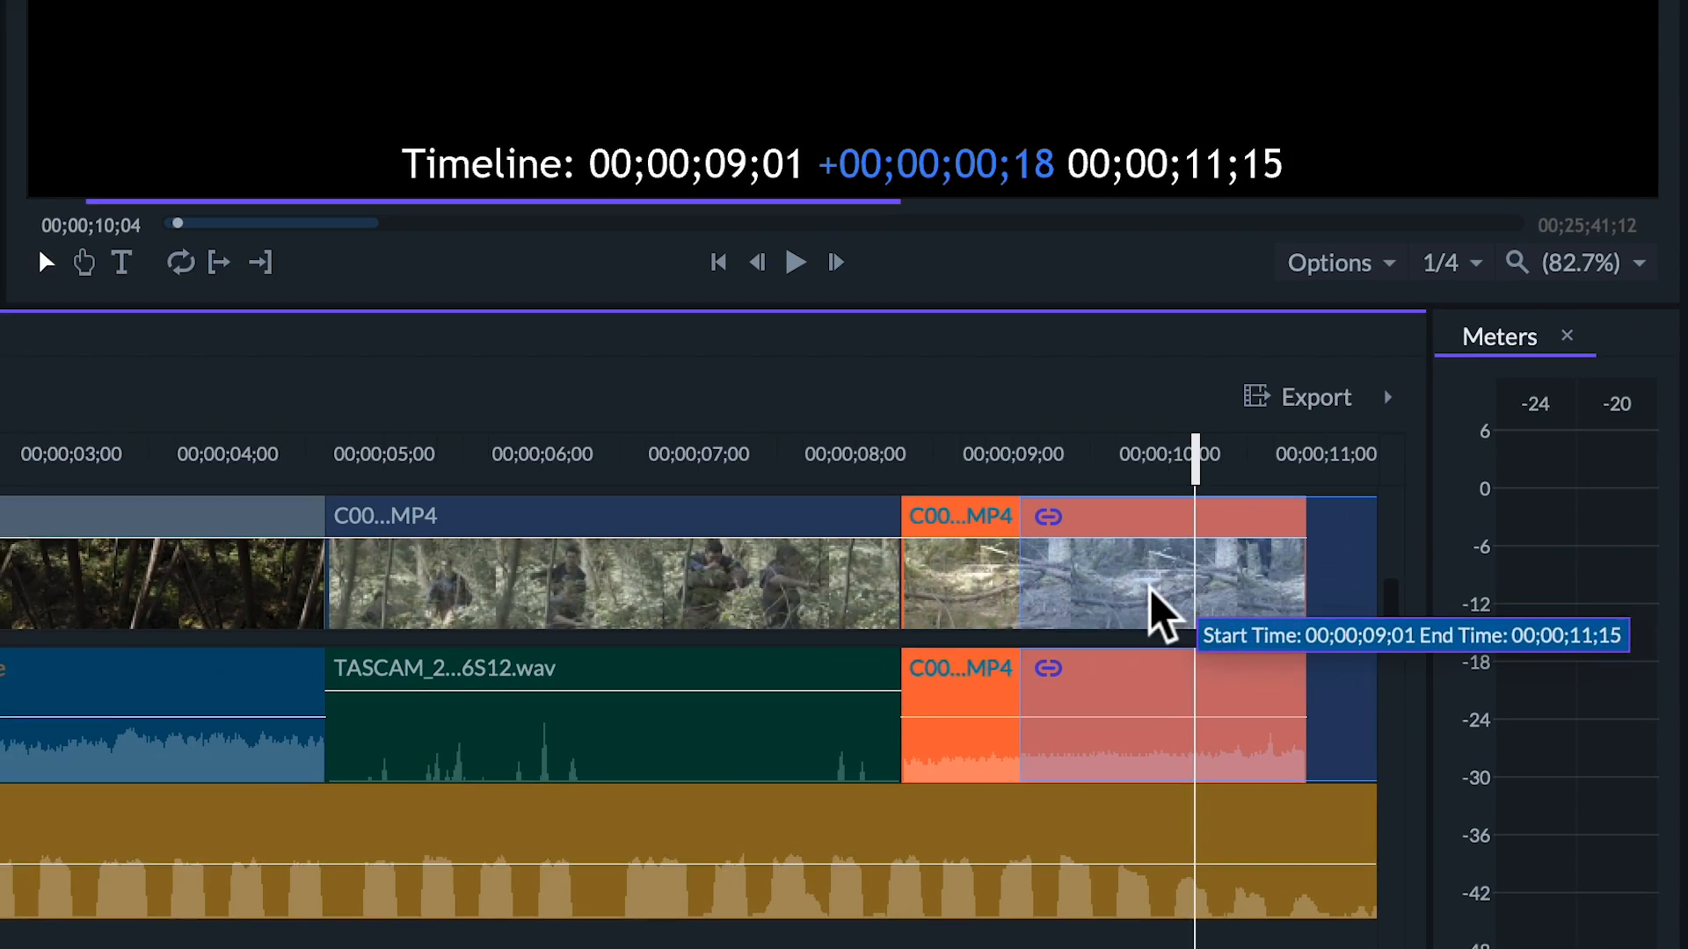
Step: Move the last clip earlier, unlink its video and audio, and shift the audio separately
drag(1162, 592, 877, 603)
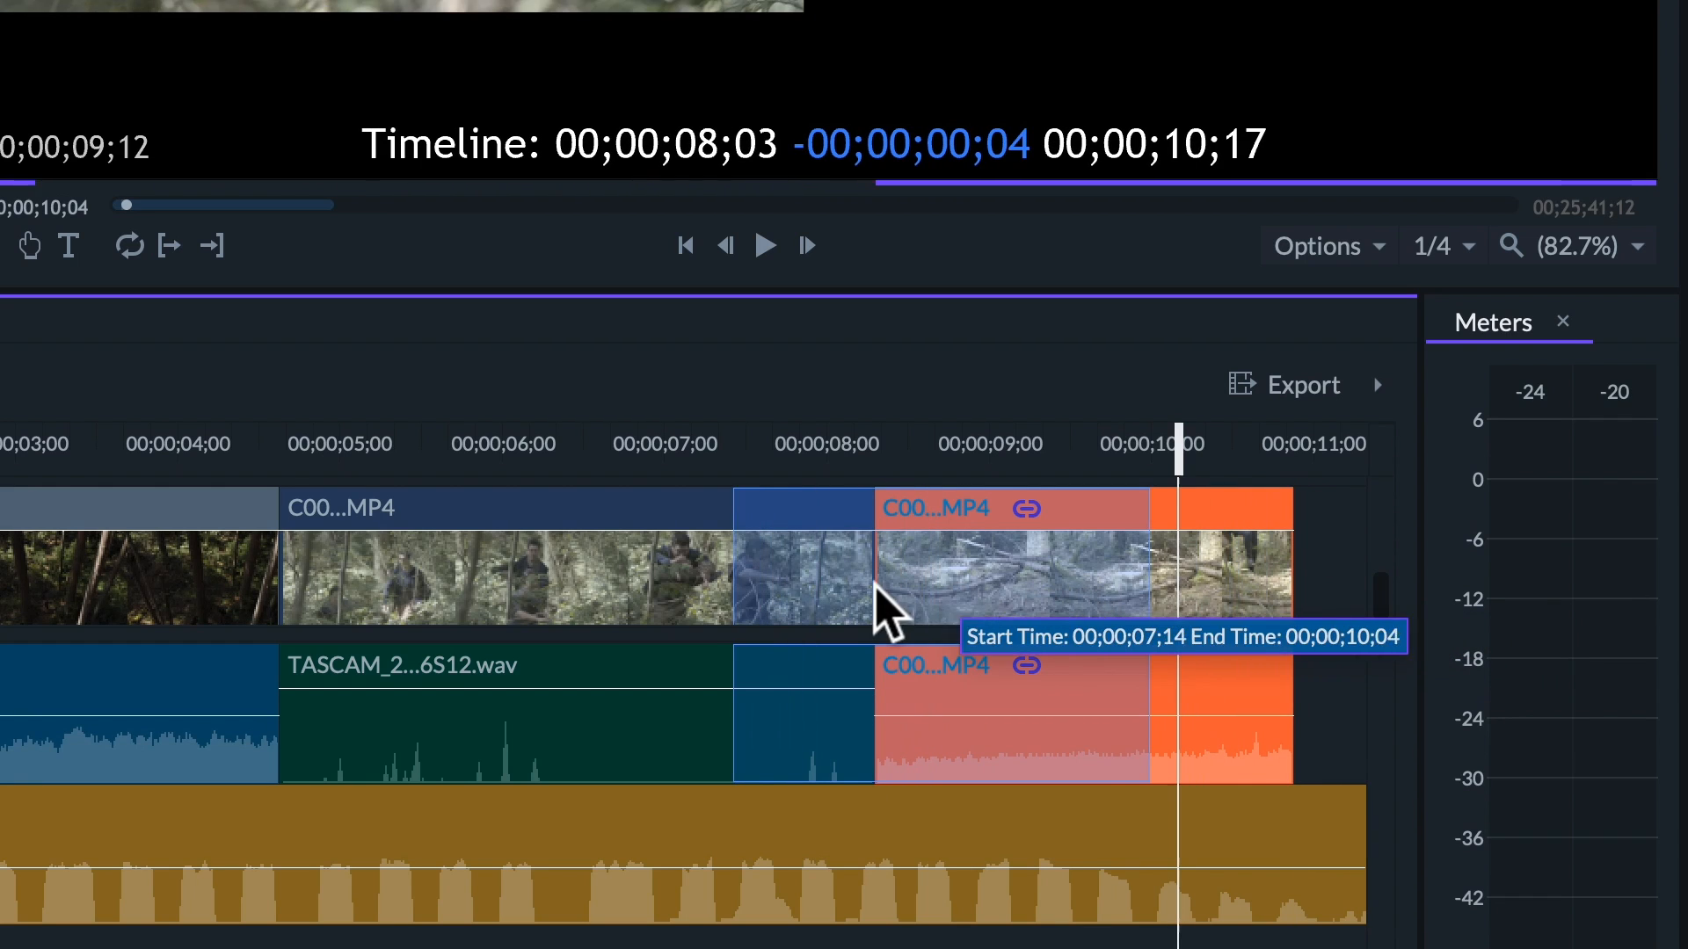
right_click(1044, 581)
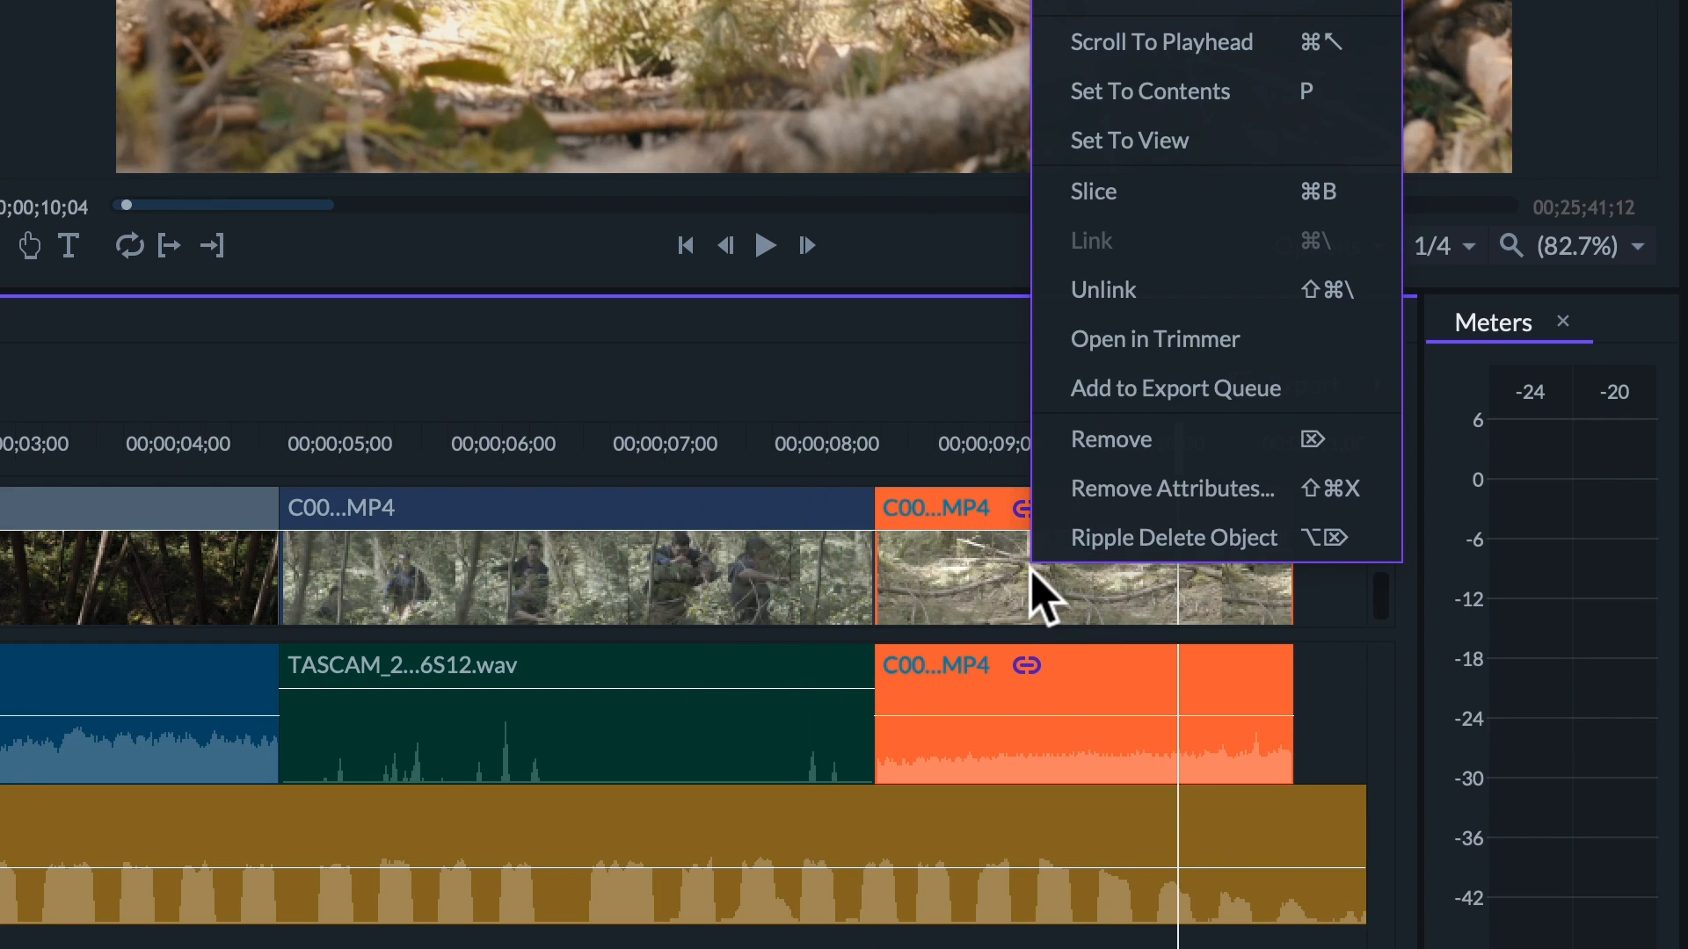
mouse_move(1119, 288)
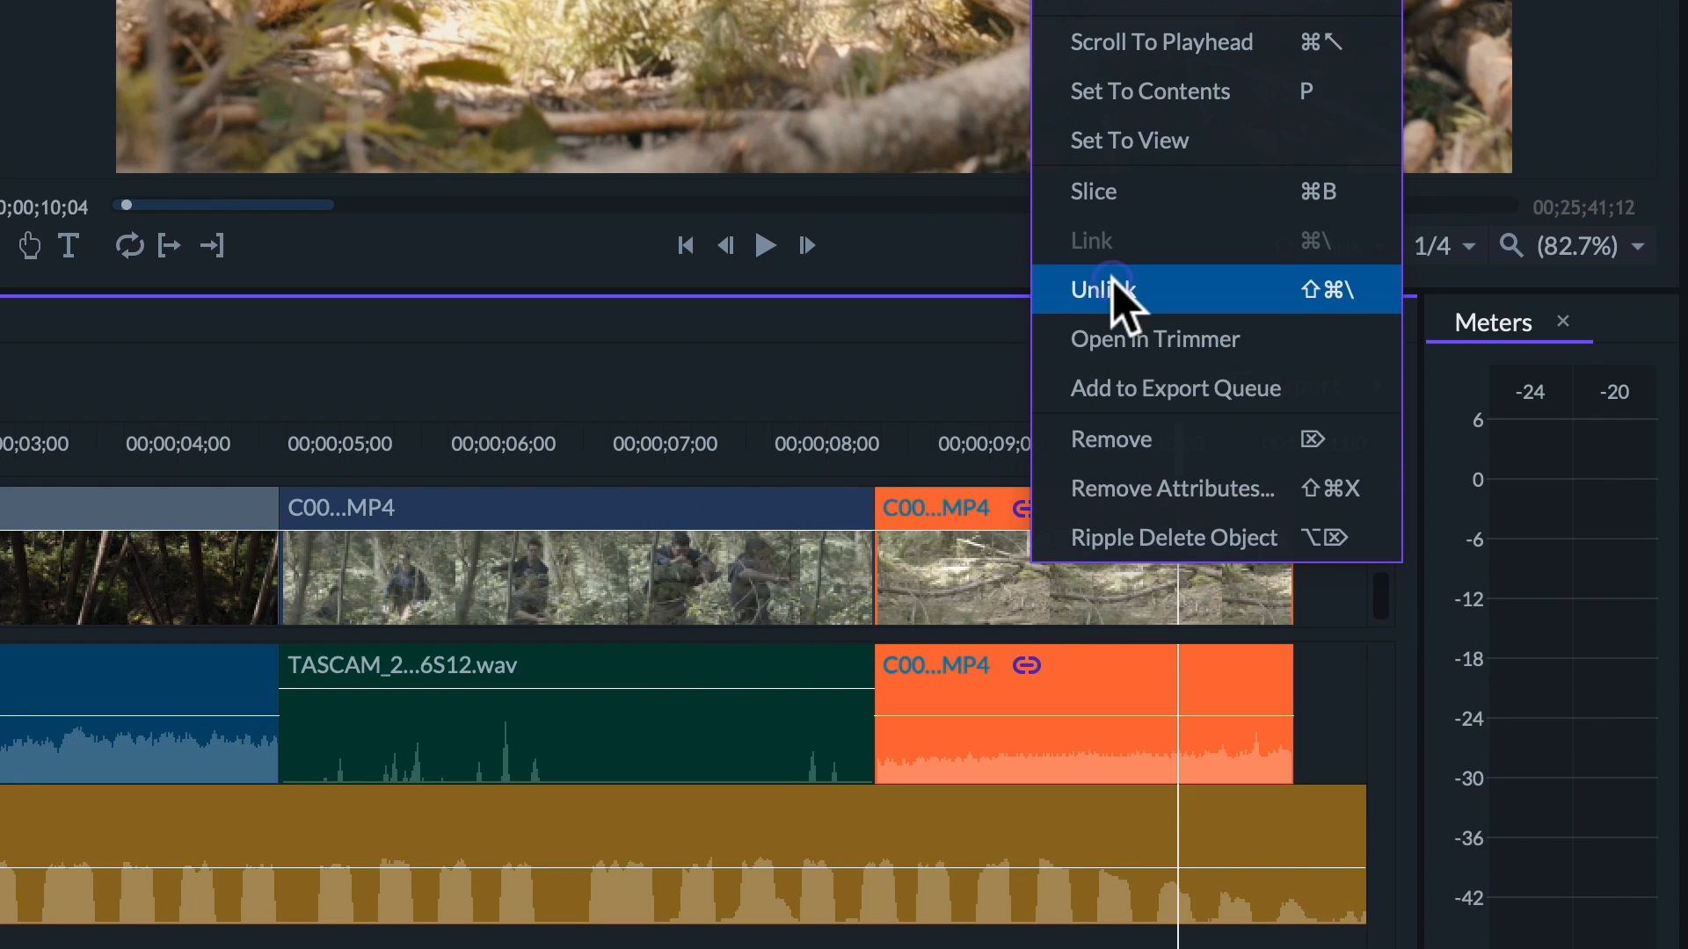
click(1101, 288)
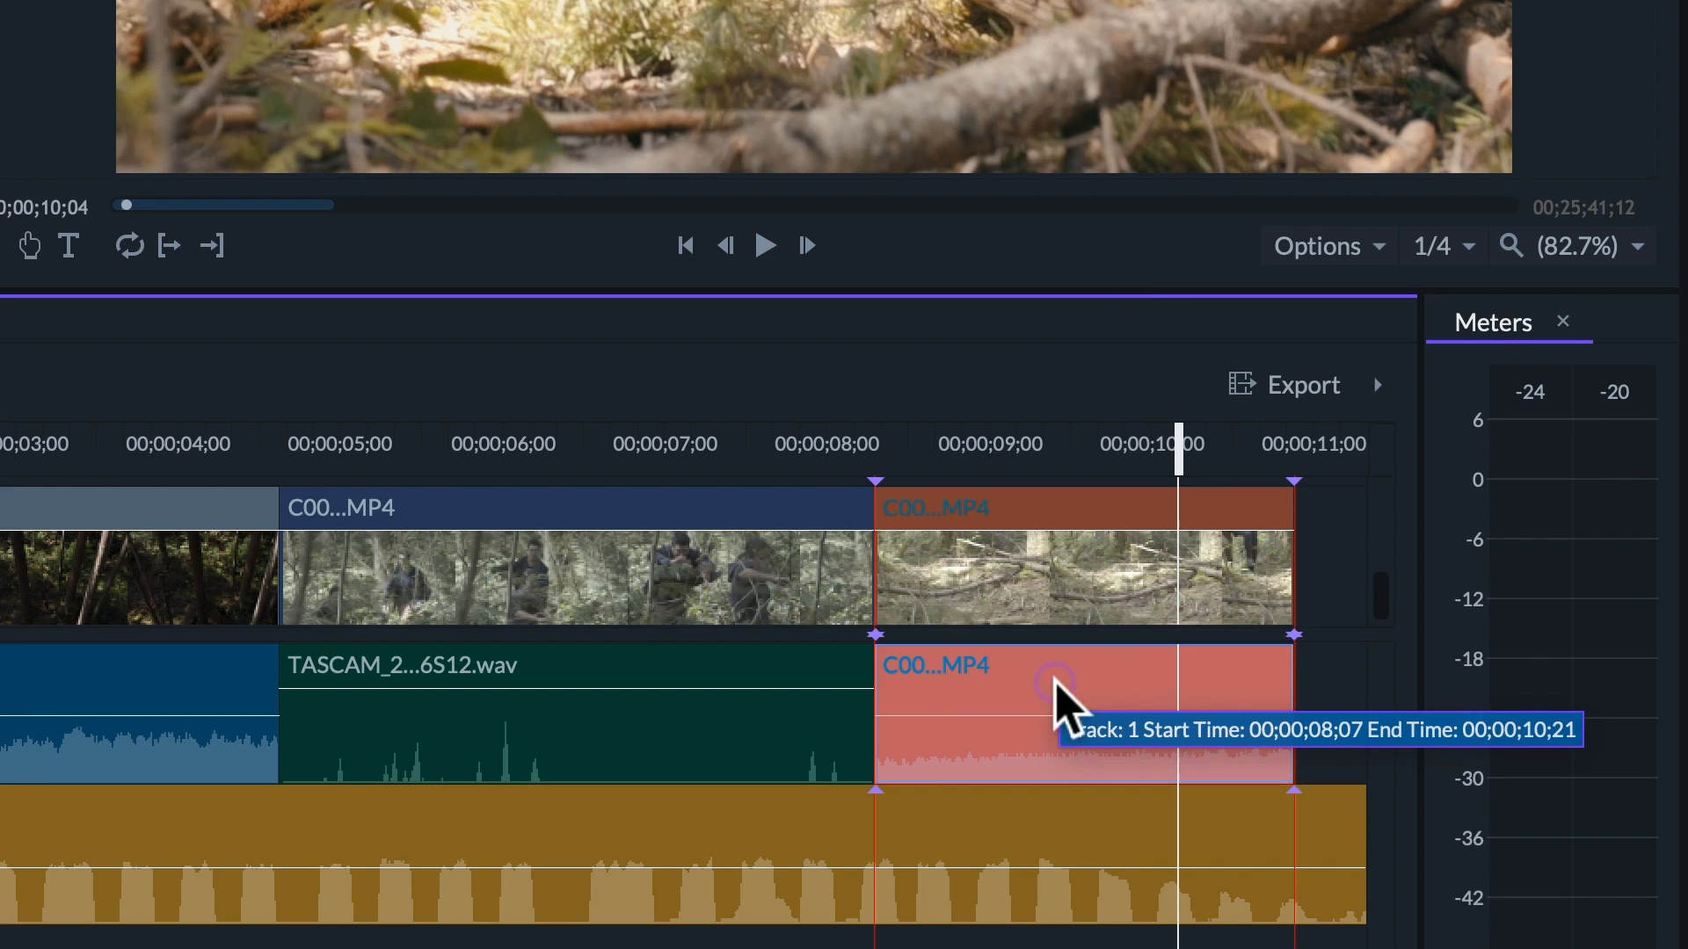
drag(1055, 700, 941, 699)
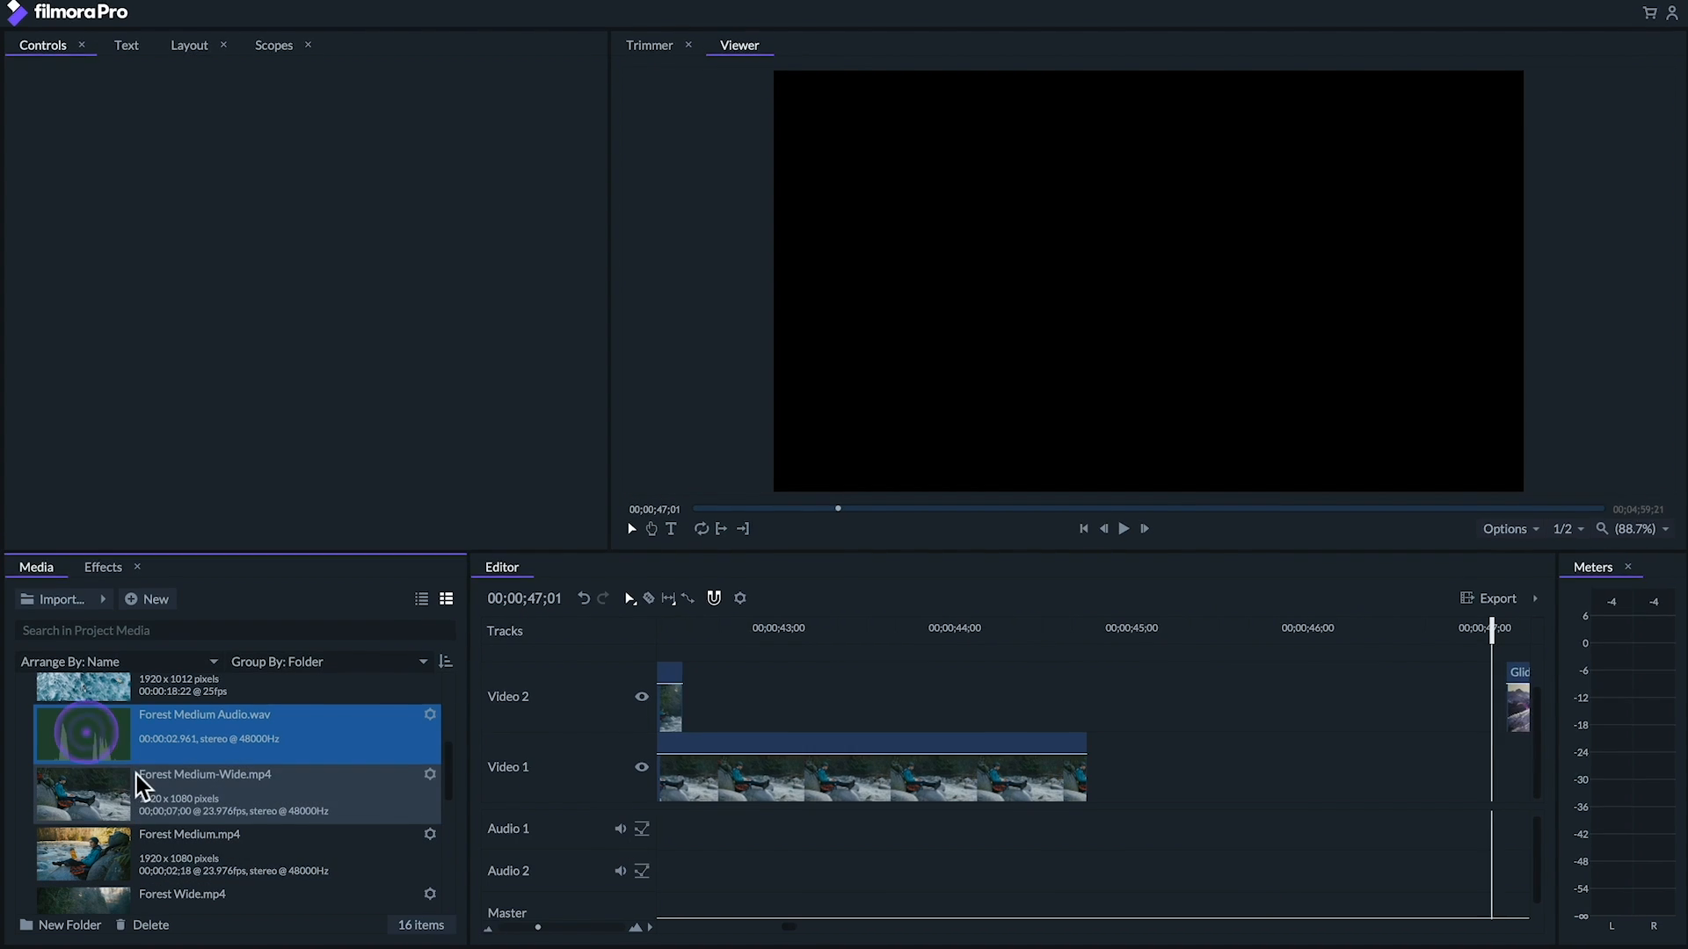
Step: Merge Forest Medium Audio.wav and Forest Medium.mp4 into one audio/video item
right_click(82, 786)
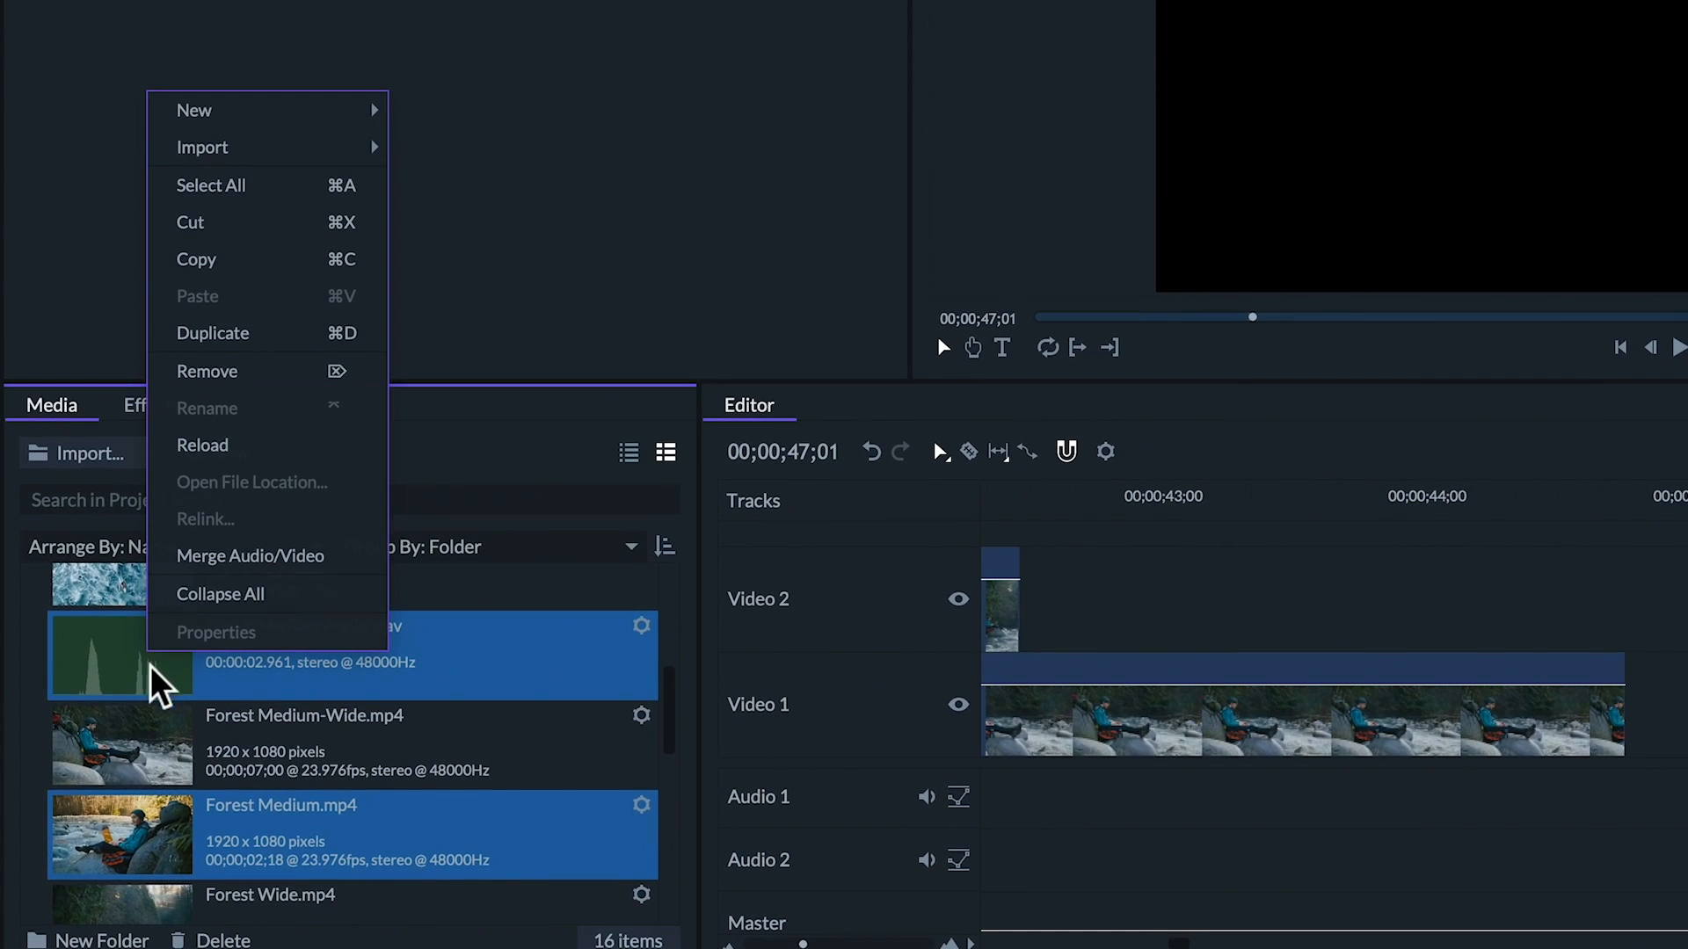
click(251, 556)
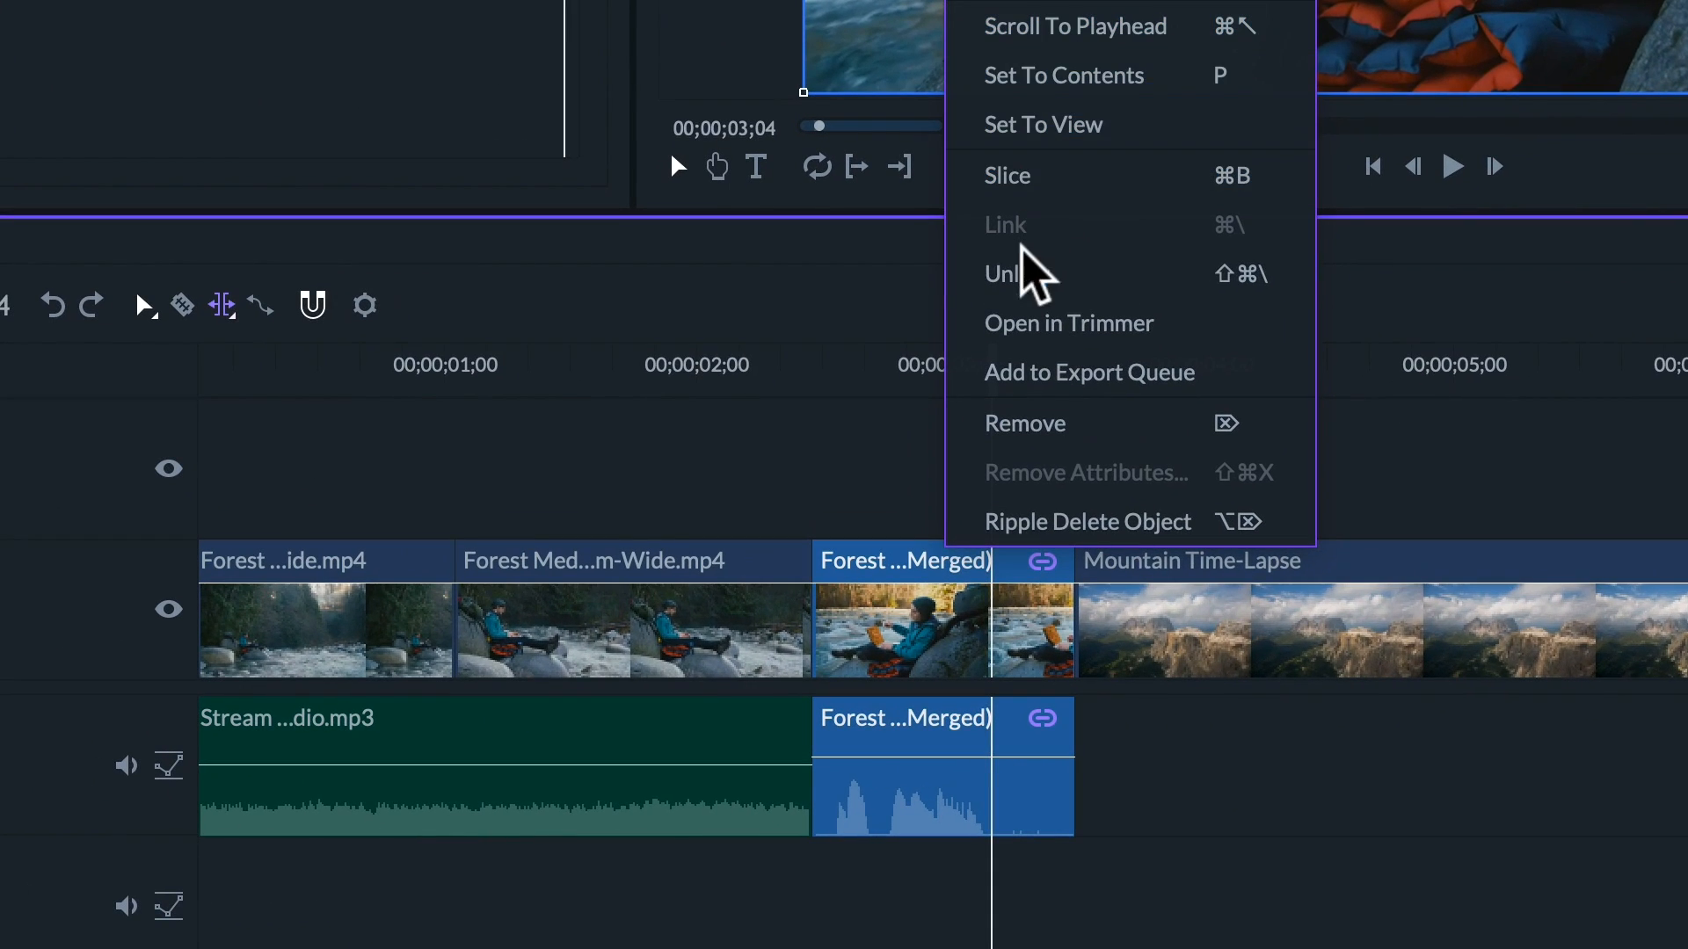
Step: Unlink the merged Forest Medium clip and roll its audio edit past the video cut
click(1003, 273)
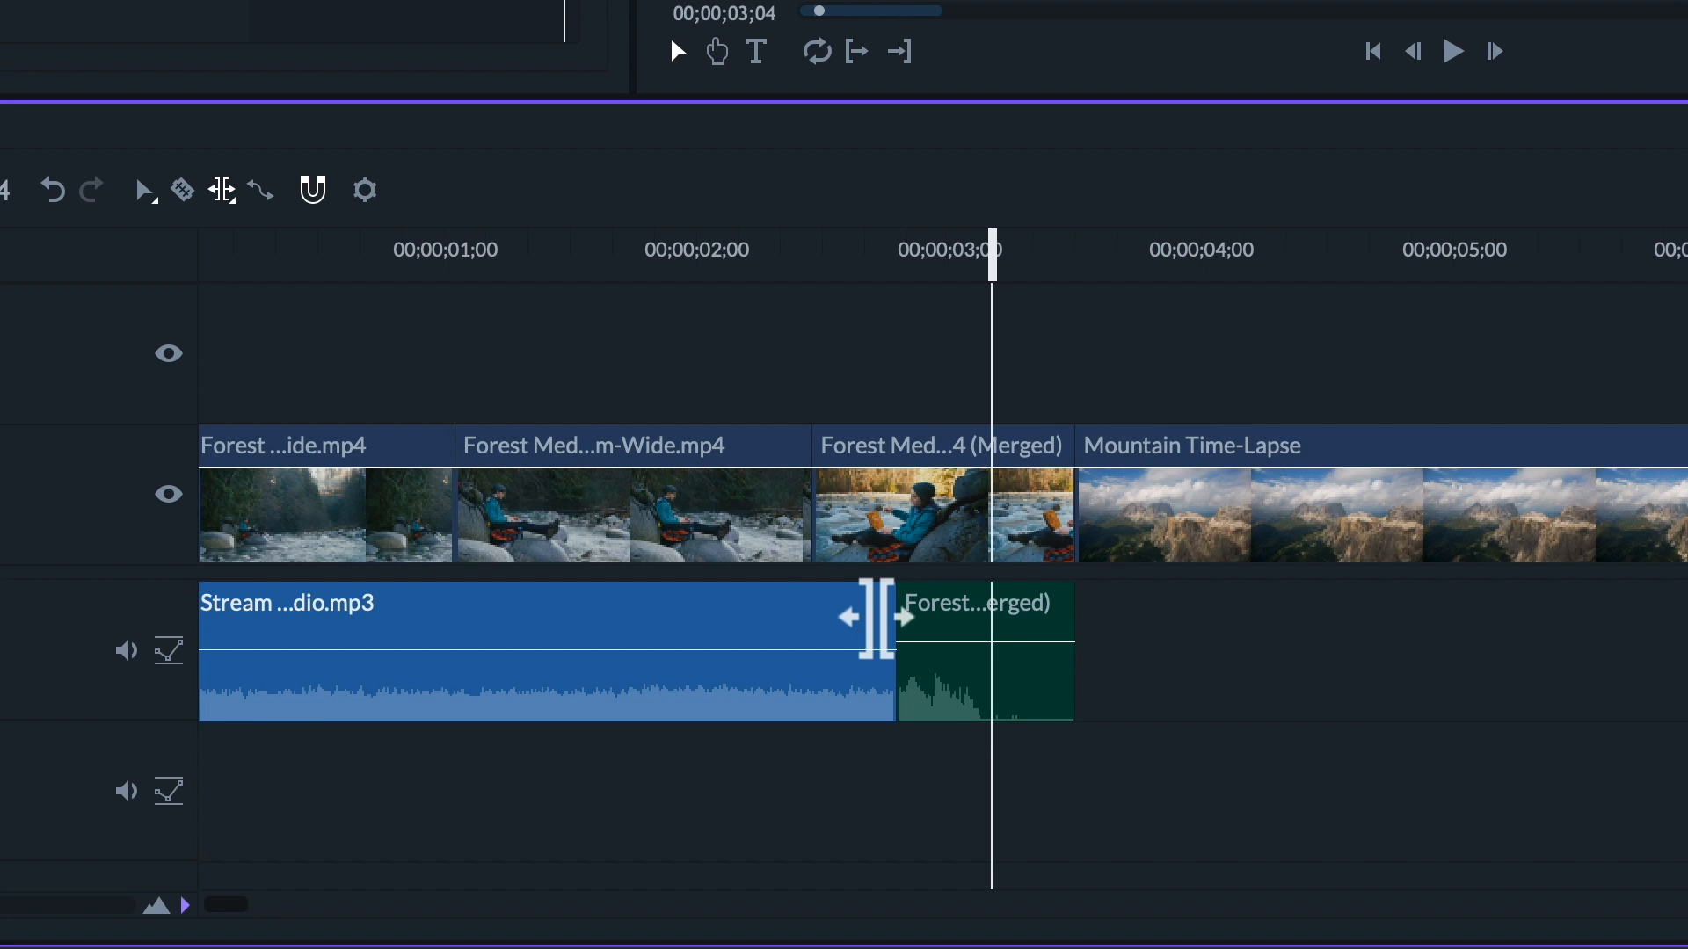
drag(872, 619, 888, 624)
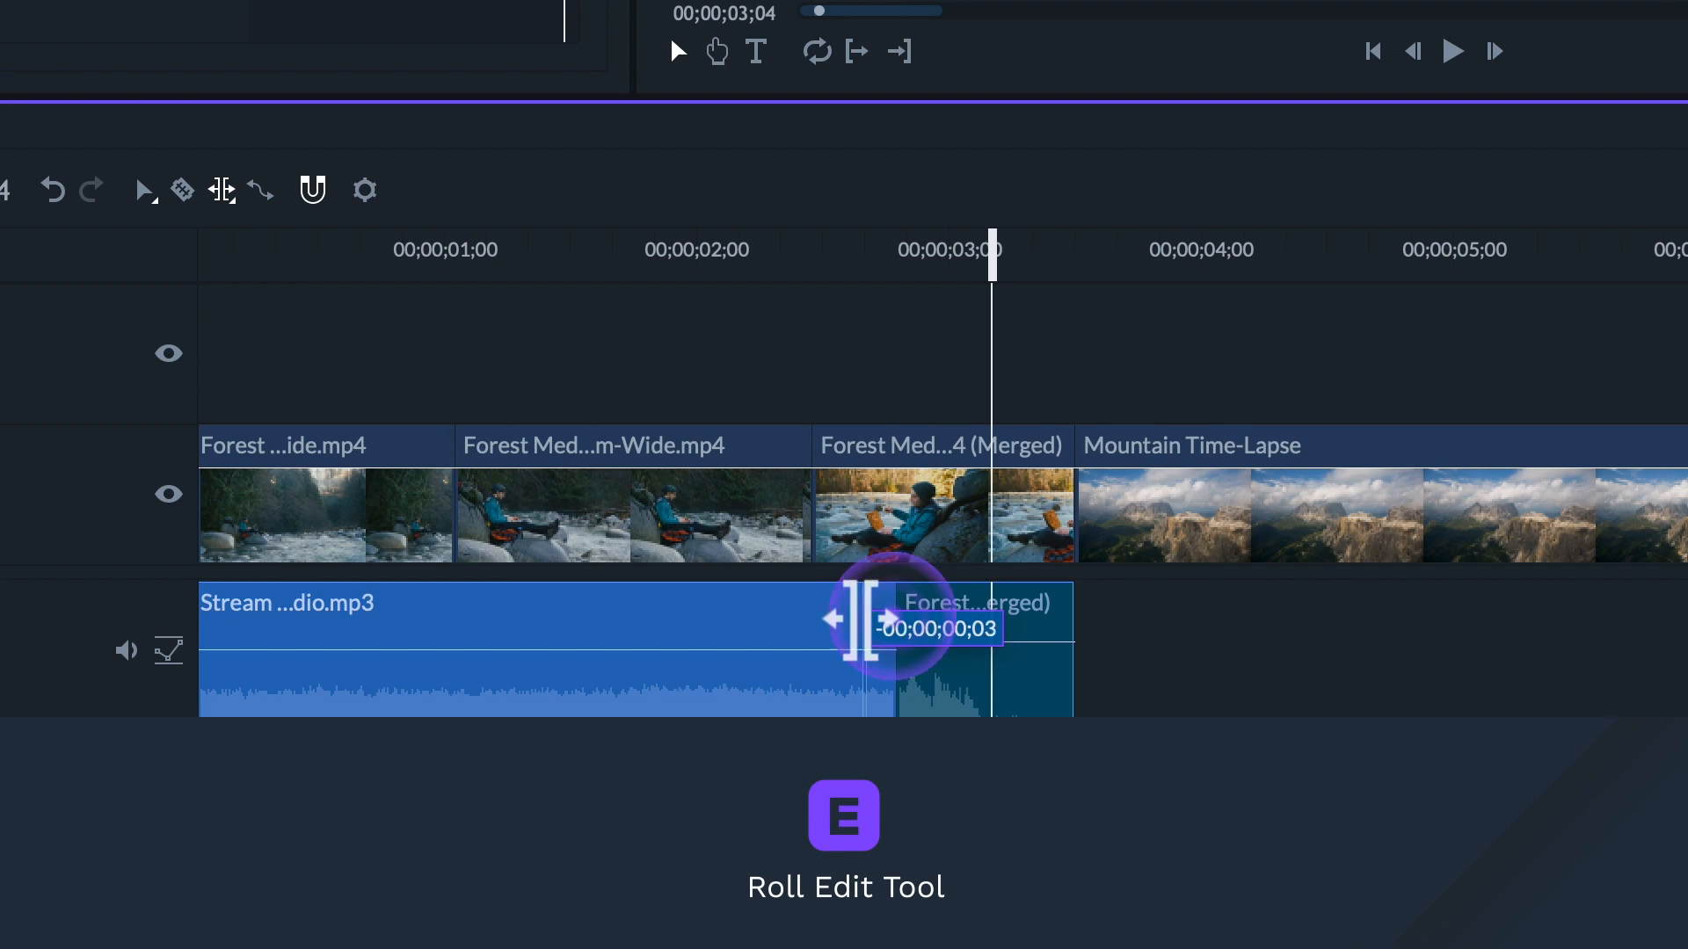